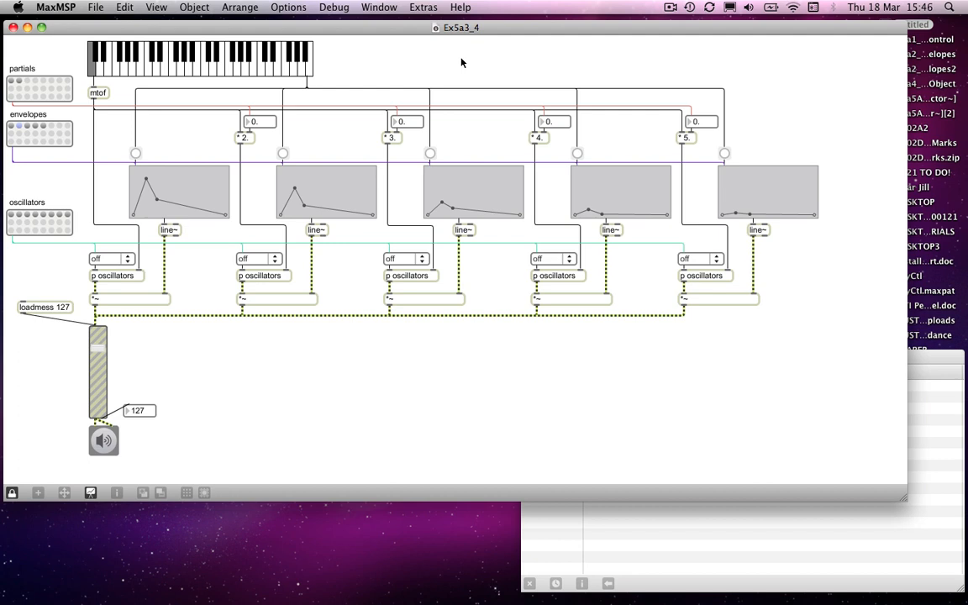
pyautogui.moveTo(904, 499)
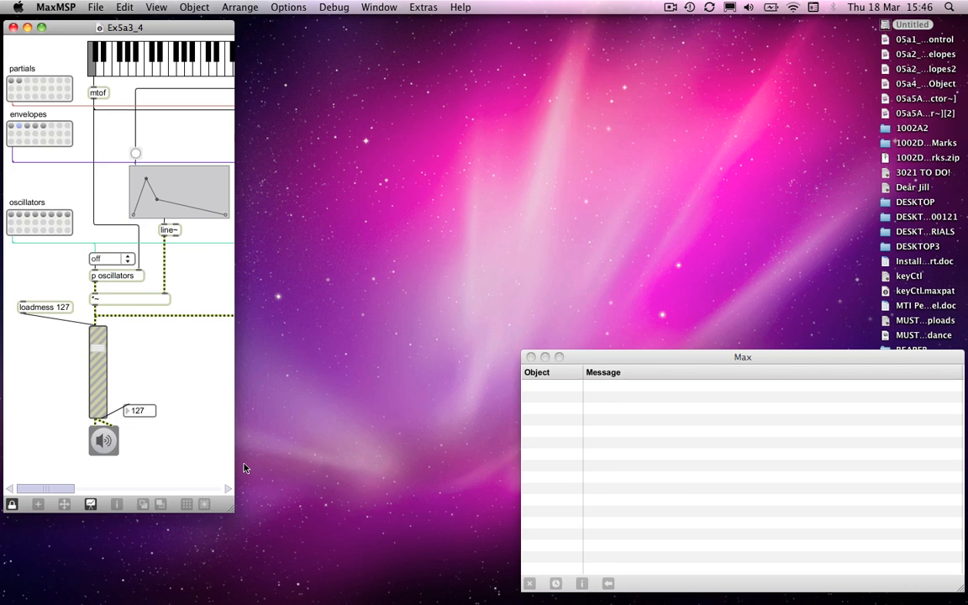
pyautogui.moveTo(143, 306)
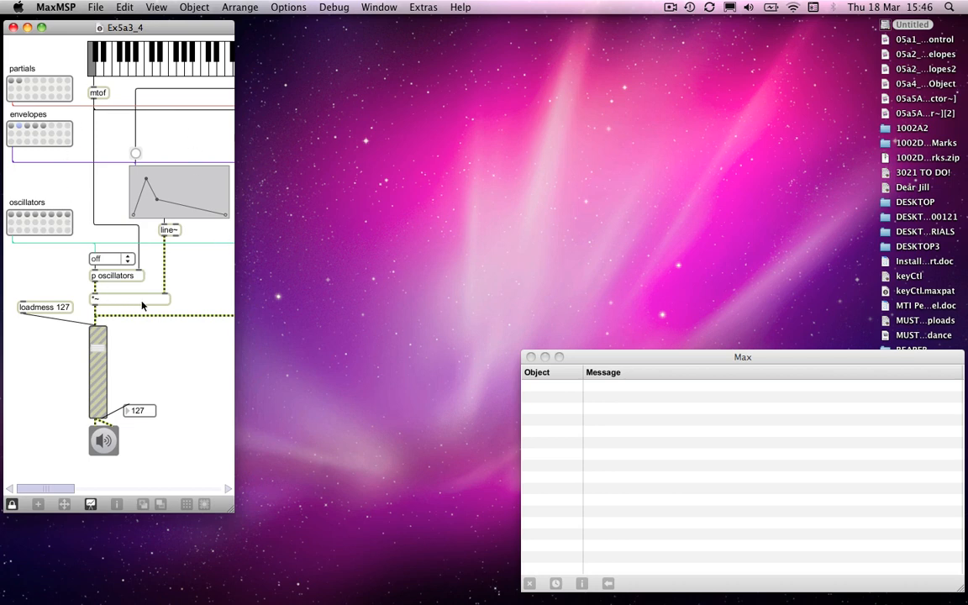
pyautogui.moveTo(177, 107)
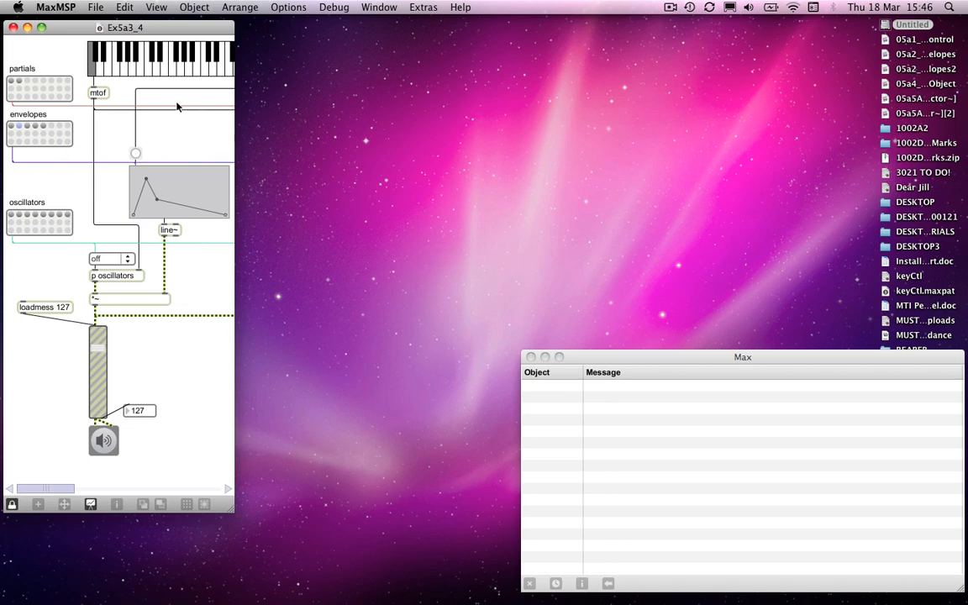
pyautogui.moveTo(104, 104)
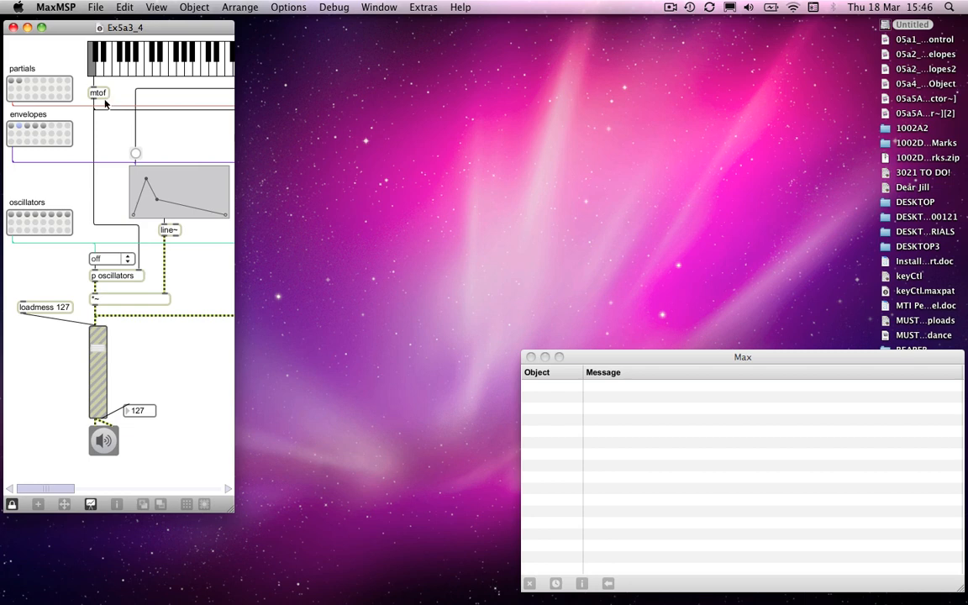
pyautogui.moveTo(161, 302)
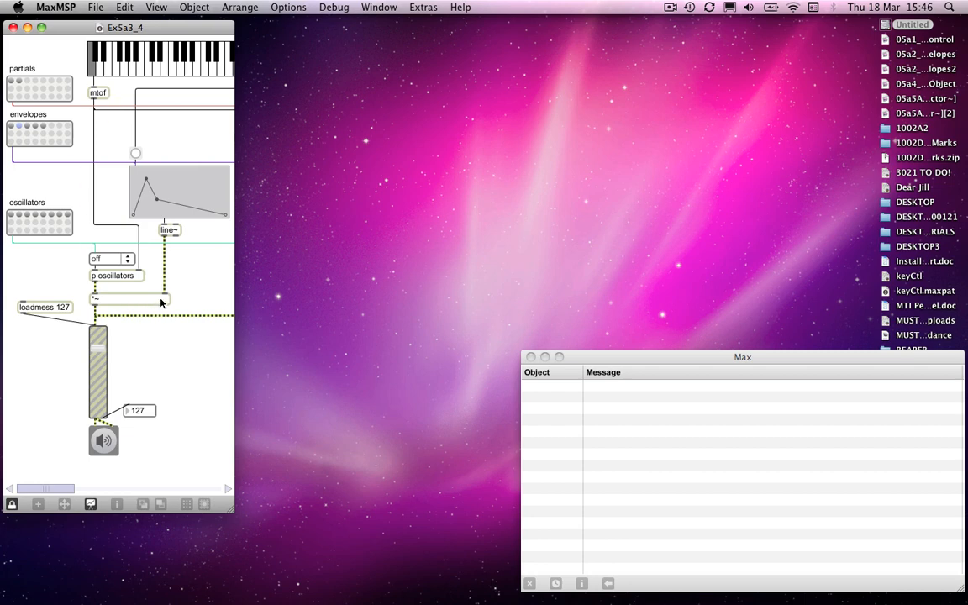
pyautogui.moveTo(165, 296)
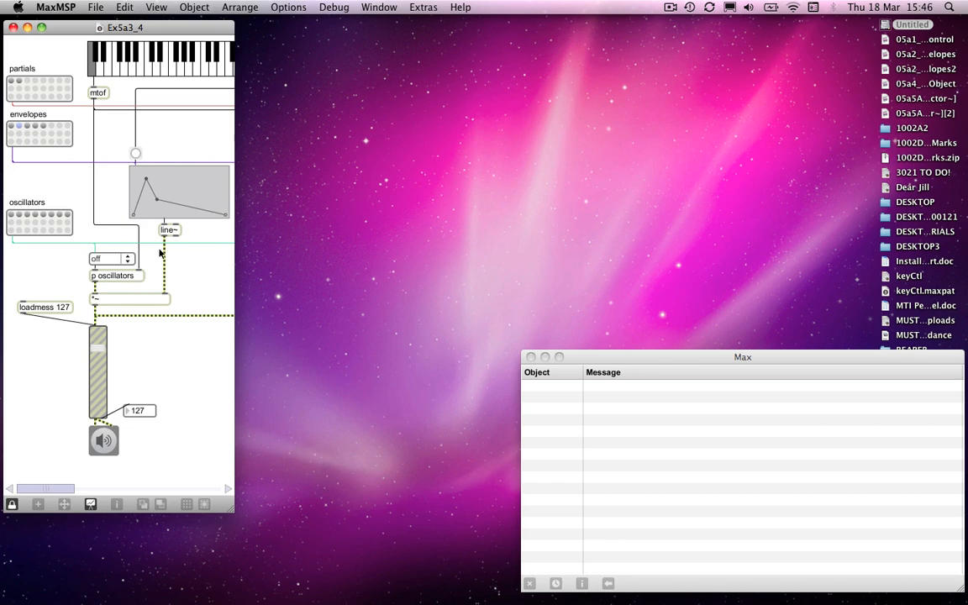
pyautogui.moveTo(94, 84)
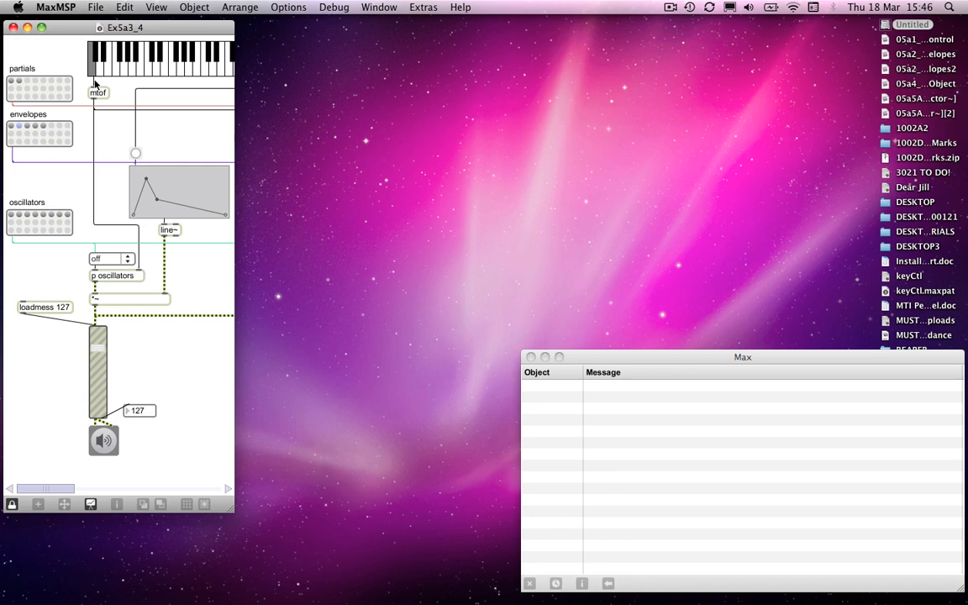
pyautogui.moveTo(101, 235)
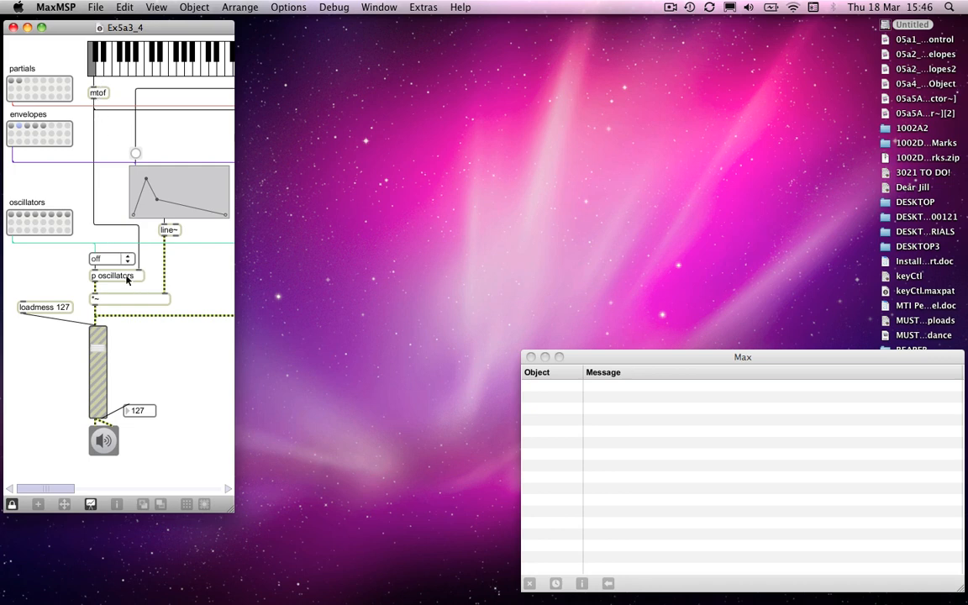
# - Open the p oscillators subpatch and move its window beside the main synth patch
pyautogui.doubleClick(114, 275)
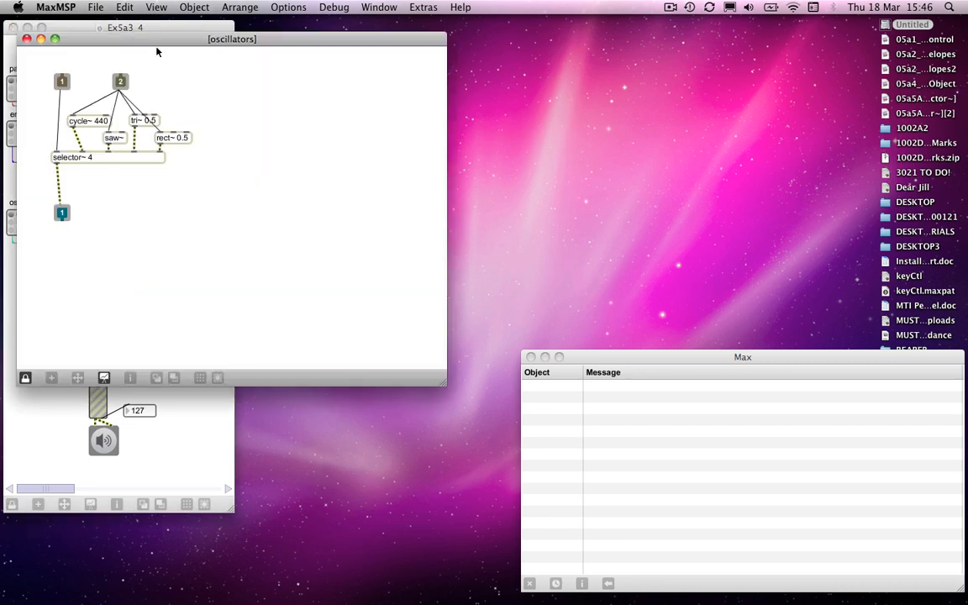
pyautogui.moveTo(232, 39); pyautogui.dragTo(430, 158)
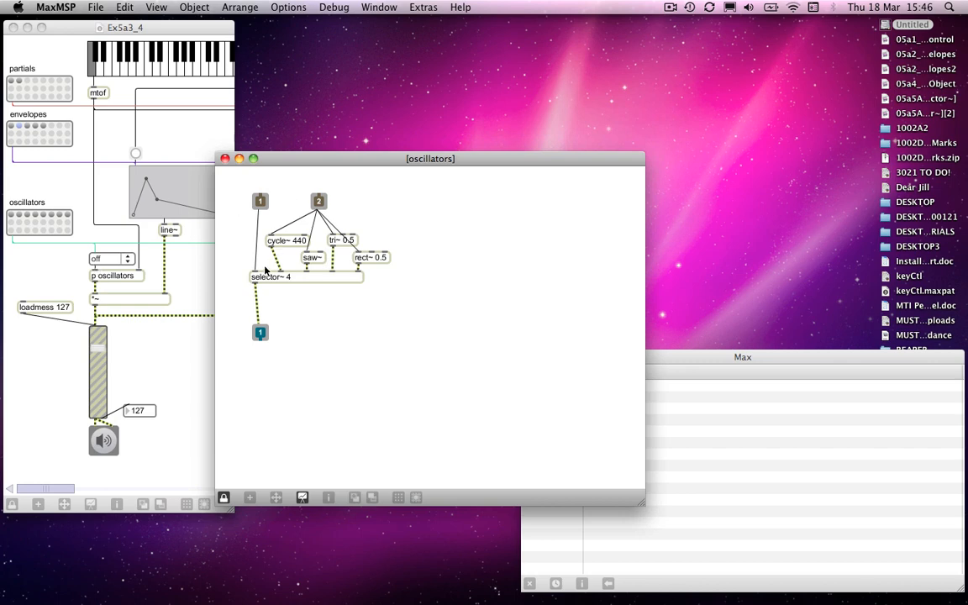
pyautogui.moveTo(316, 284)
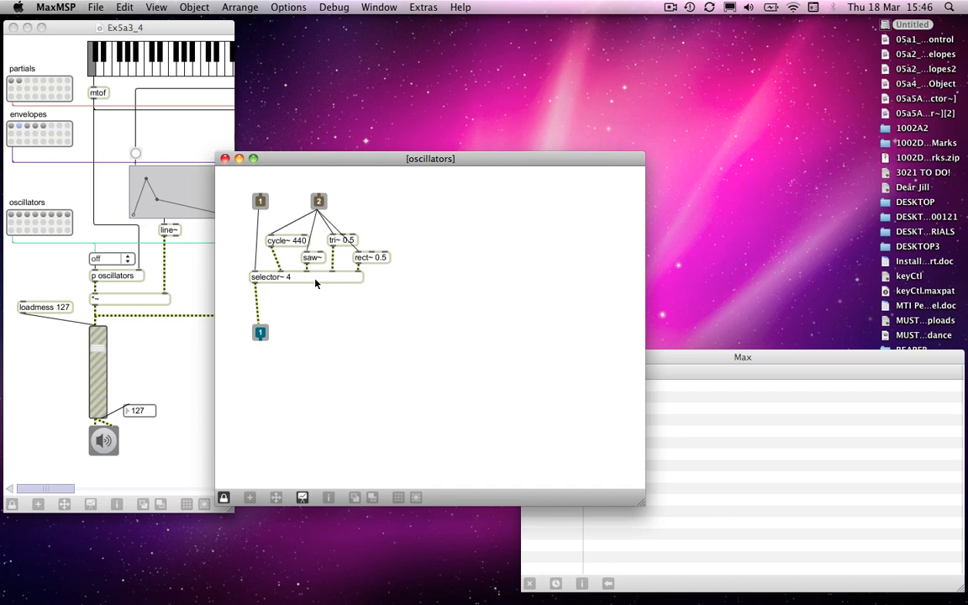
pyautogui.moveTo(231, 172)
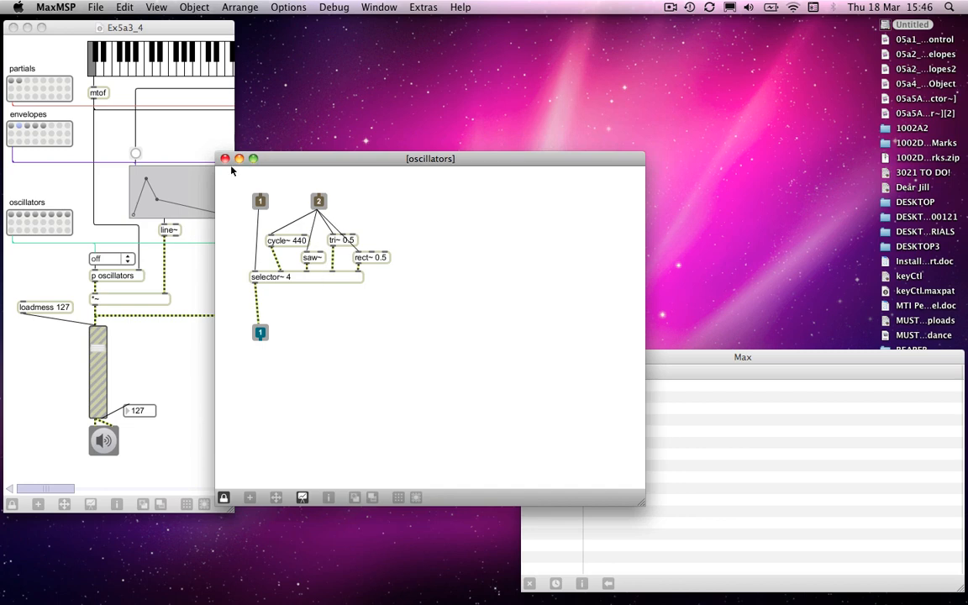
# - Close the oscillators subpatch window
pyautogui.click(225, 158)
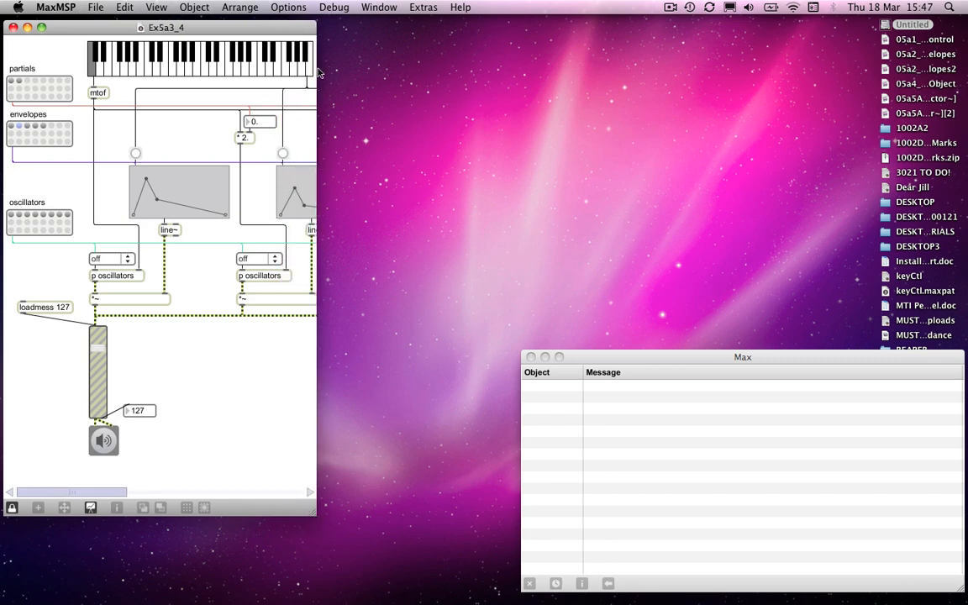
pyautogui.moveTo(138, 167)
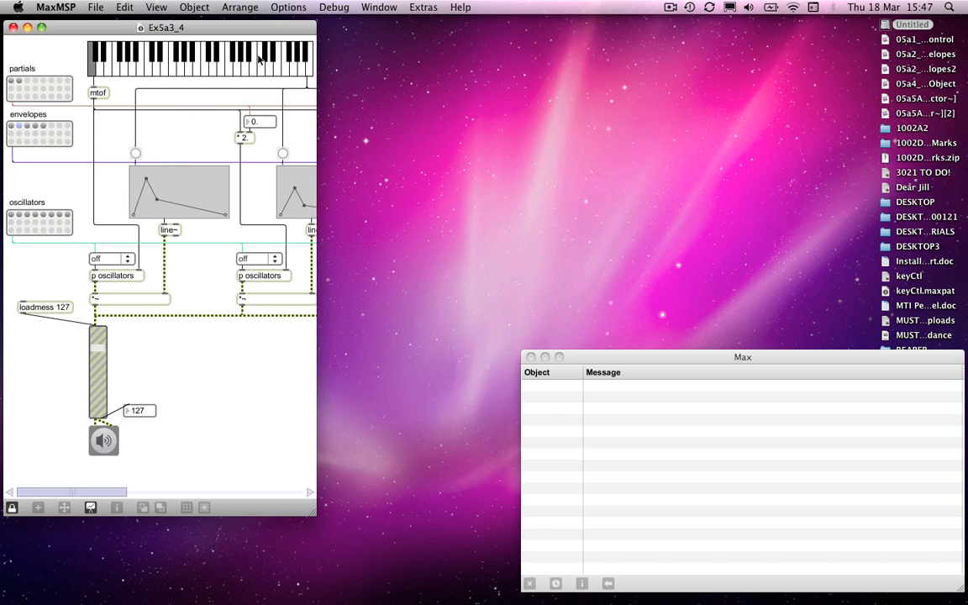
pyautogui.moveTo(243, 60)
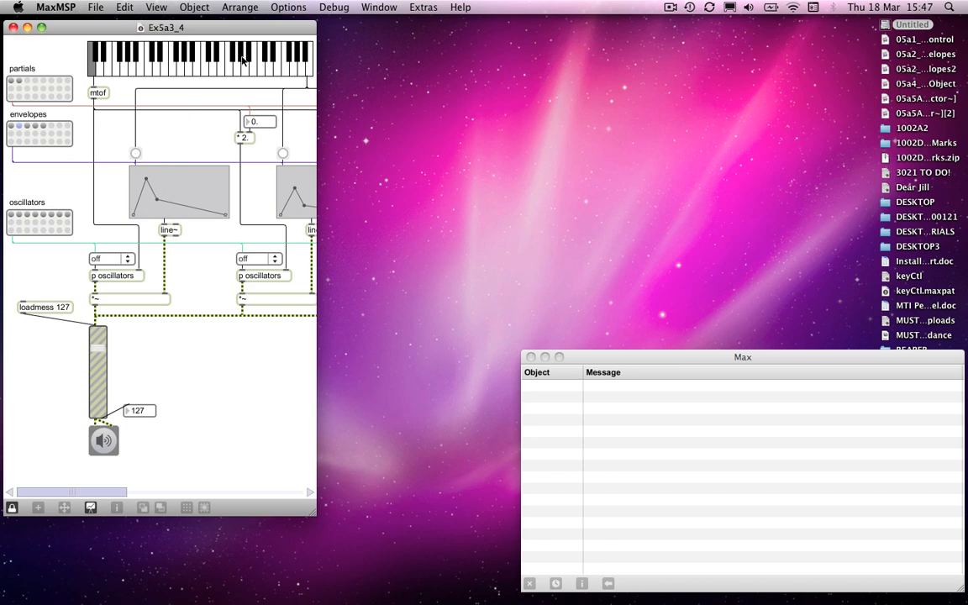
pyautogui.moveTo(141, 139)
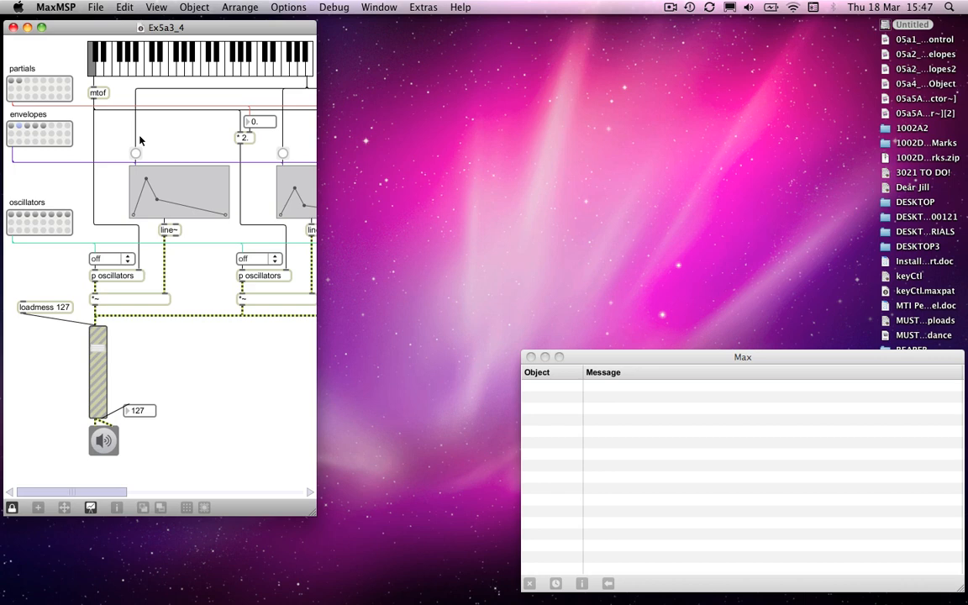
pyautogui.moveTo(308, 87)
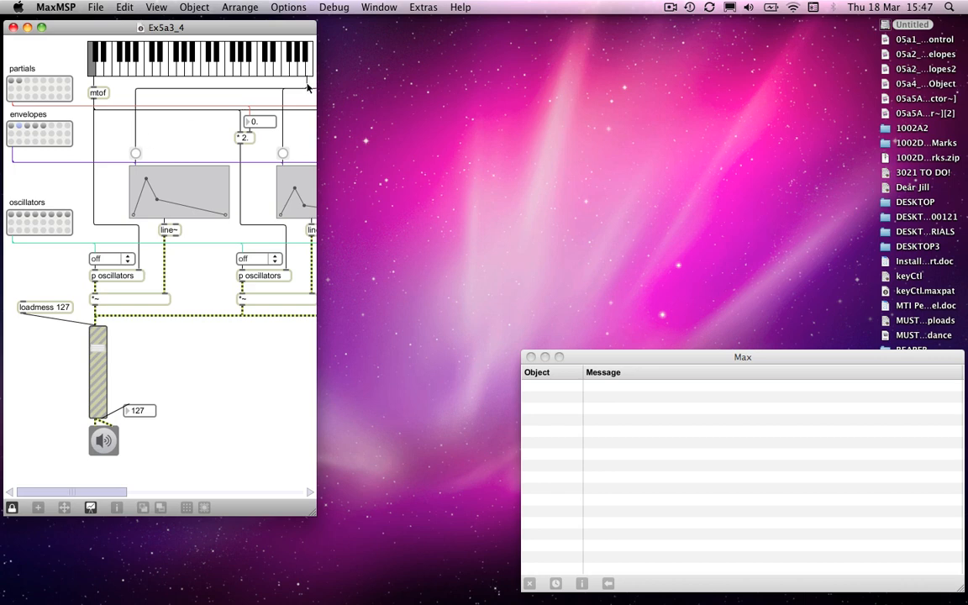
pyautogui.moveTo(142, 100)
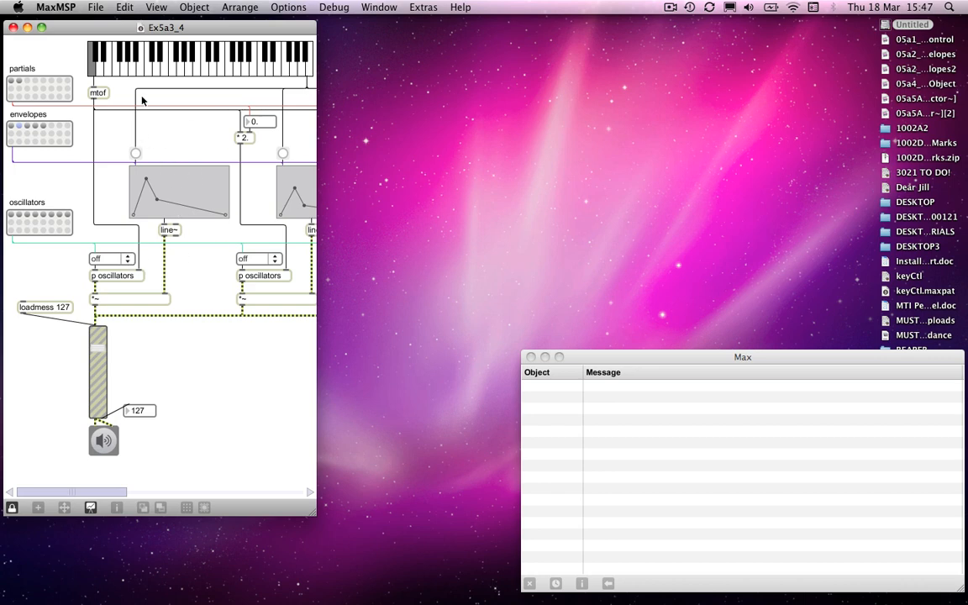
pyautogui.moveTo(222, 233)
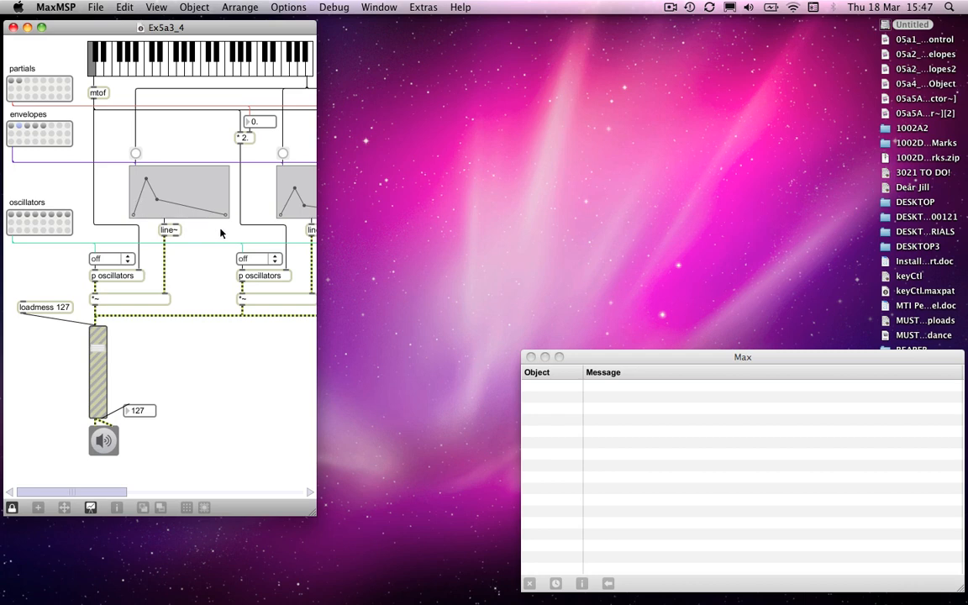
pyautogui.moveTo(164, 302)
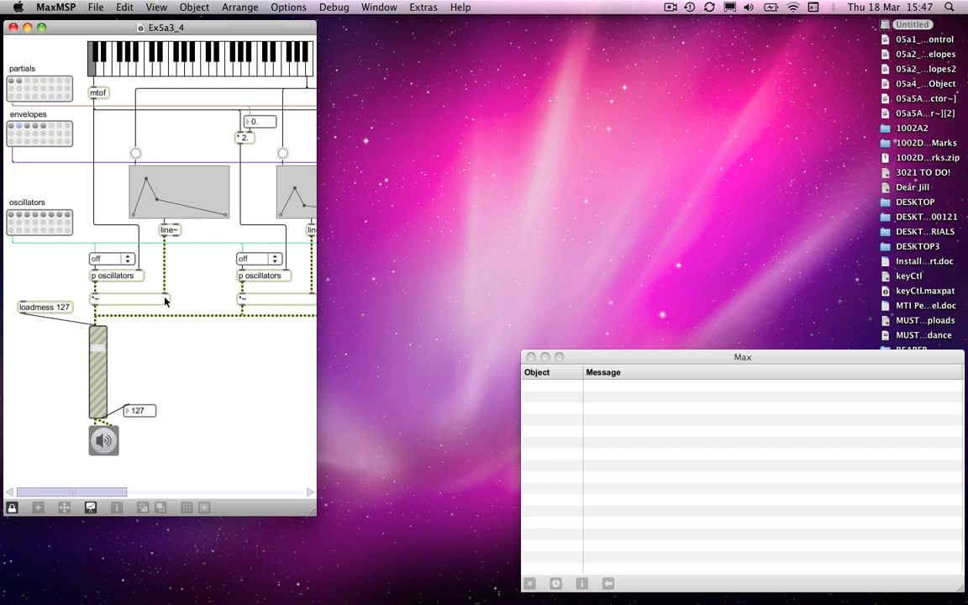
pyautogui.moveTo(123, 304)
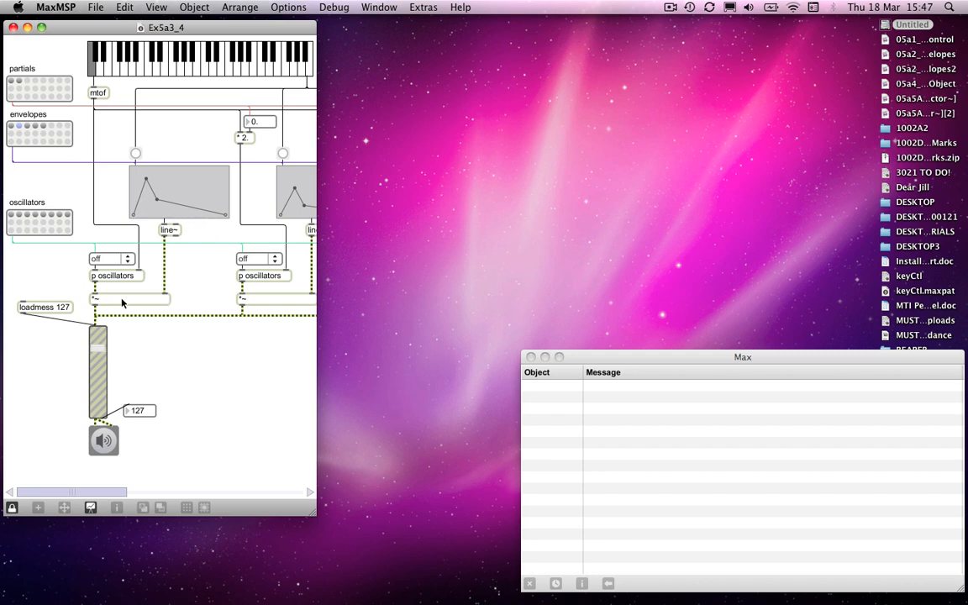
pyautogui.moveTo(97, 352)
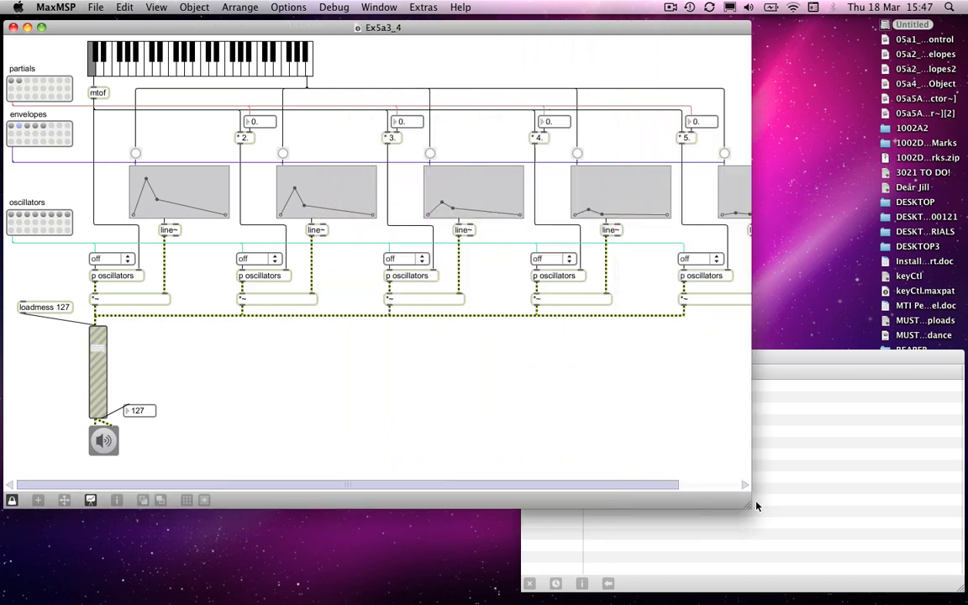
pyautogui.moveTo(752, 504); pyautogui.dragTo(830, 501)
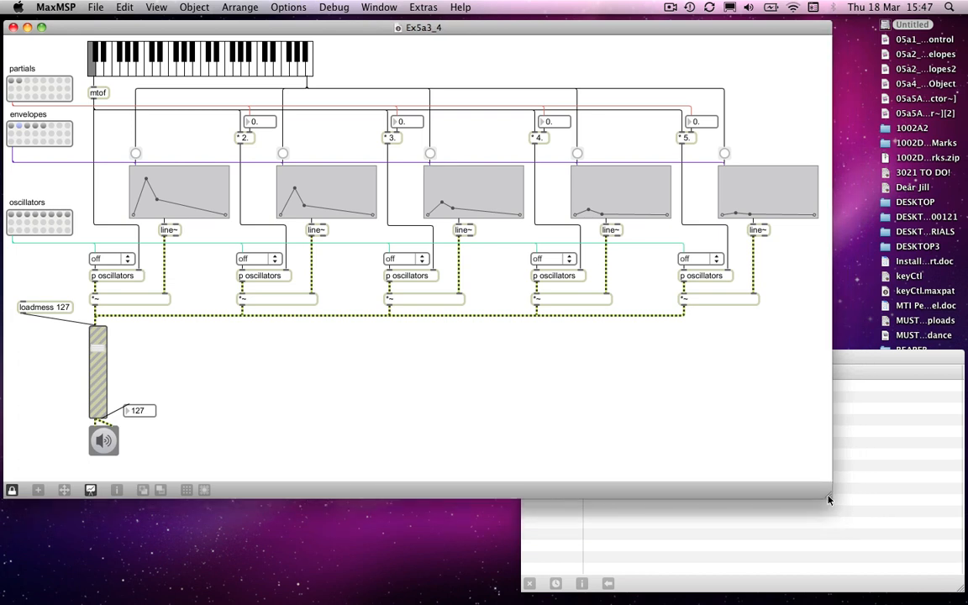
pyautogui.moveTo(225, 133)
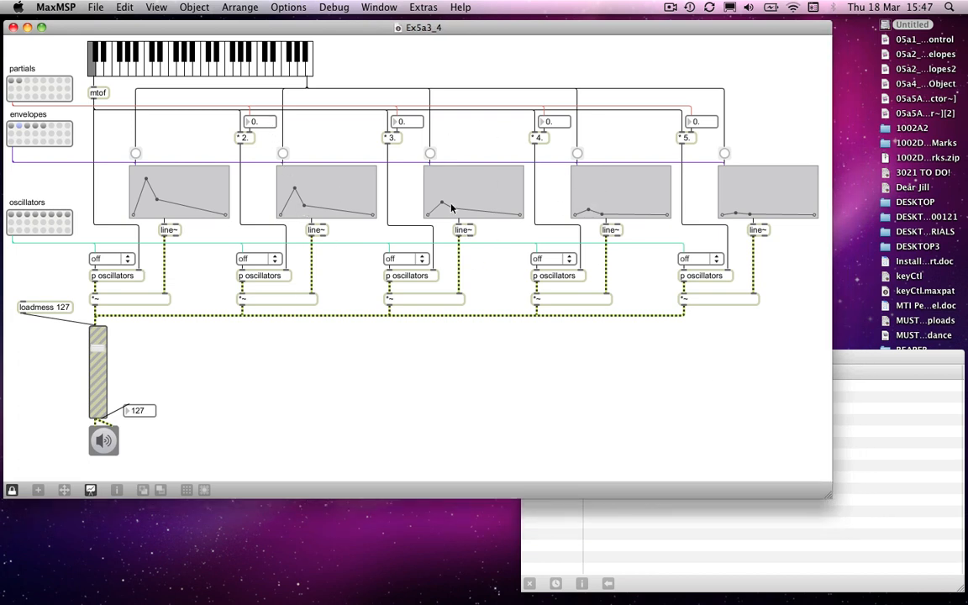
pyautogui.moveTo(252, 143)
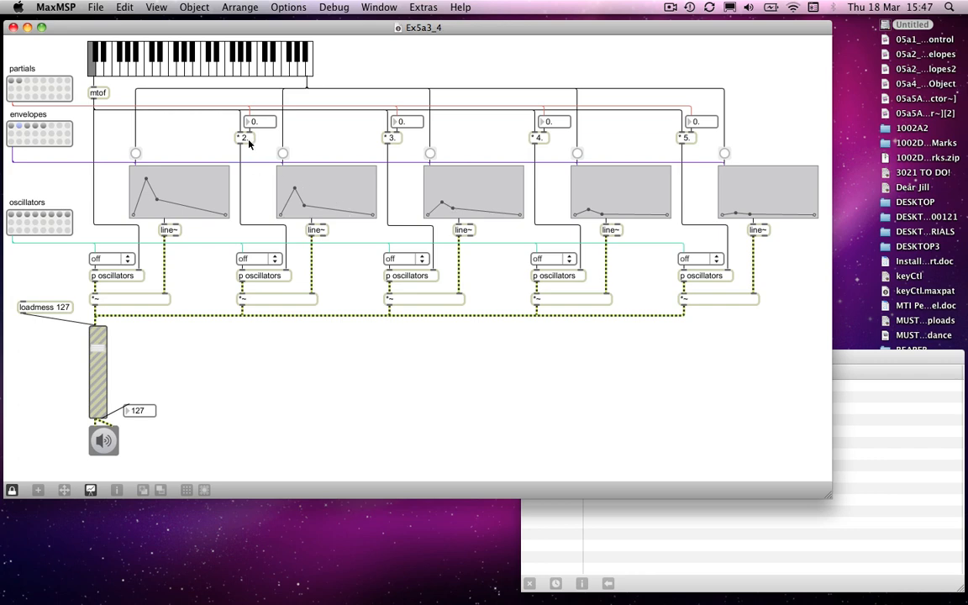
pyautogui.moveTo(110, 104)
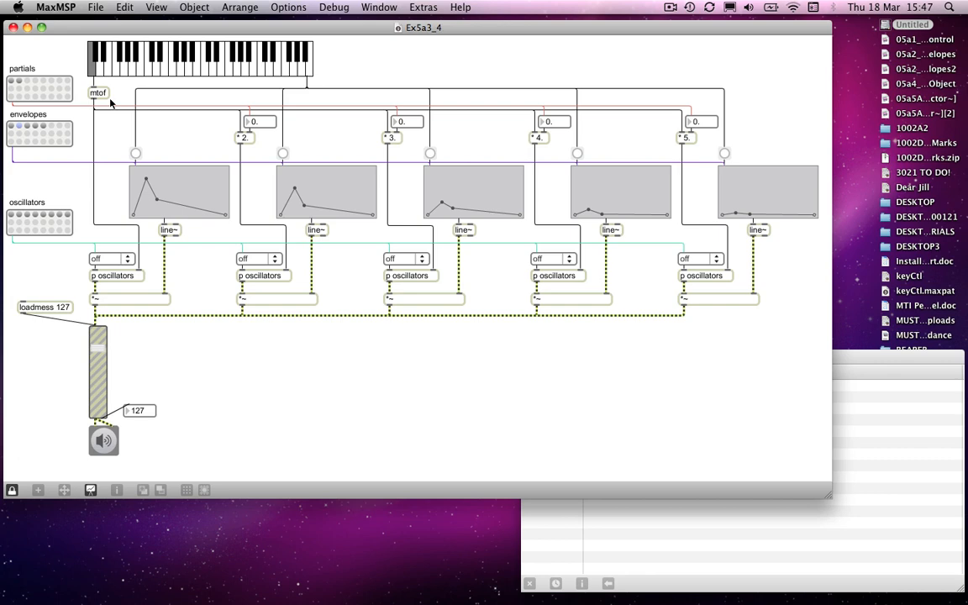
pyautogui.moveTo(242, 134)
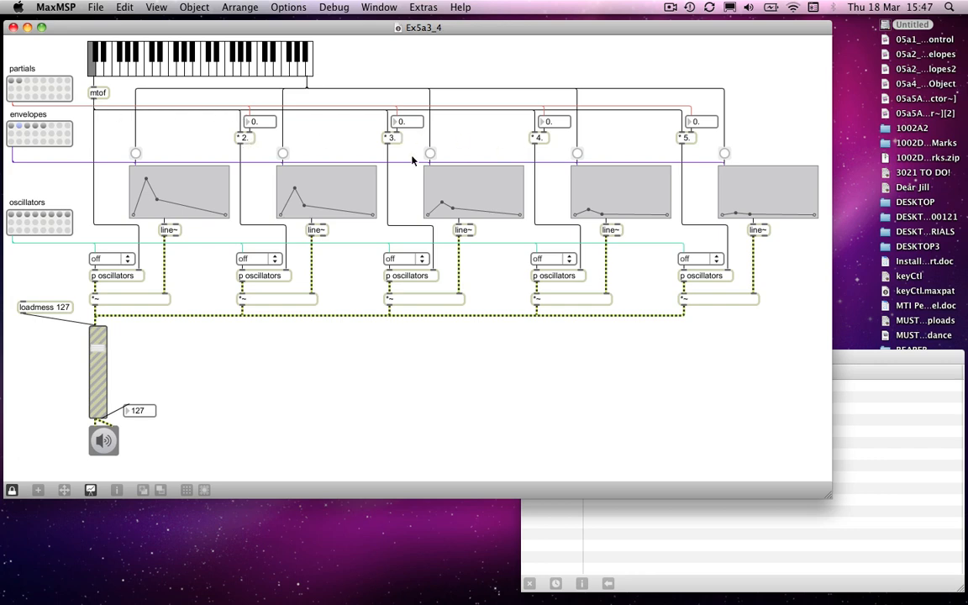
pyautogui.moveTo(319, 141)
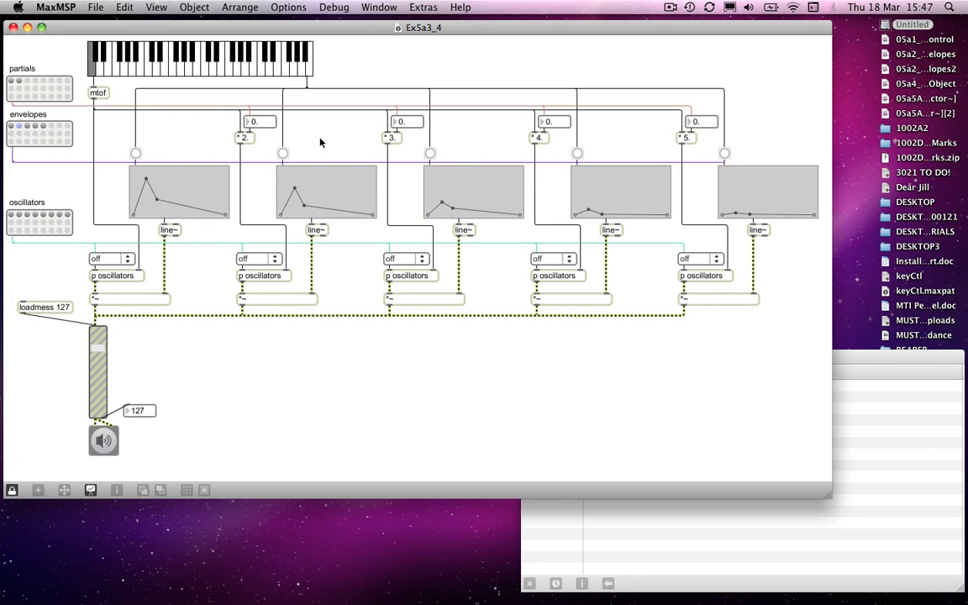
pyautogui.moveTo(685, 148)
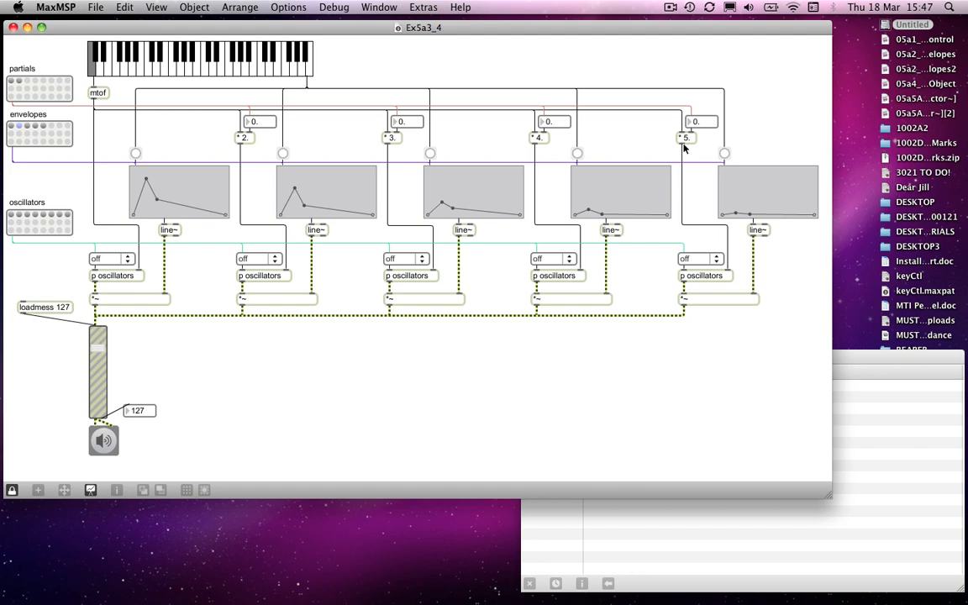
pyautogui.moveTo(385, 138)
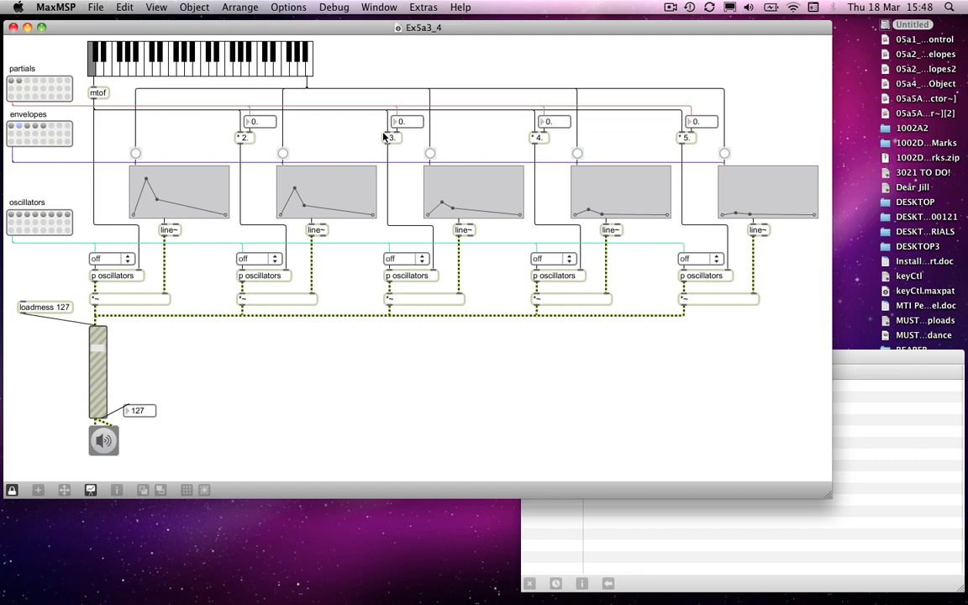
pyautogui.moveTo(695, 141)
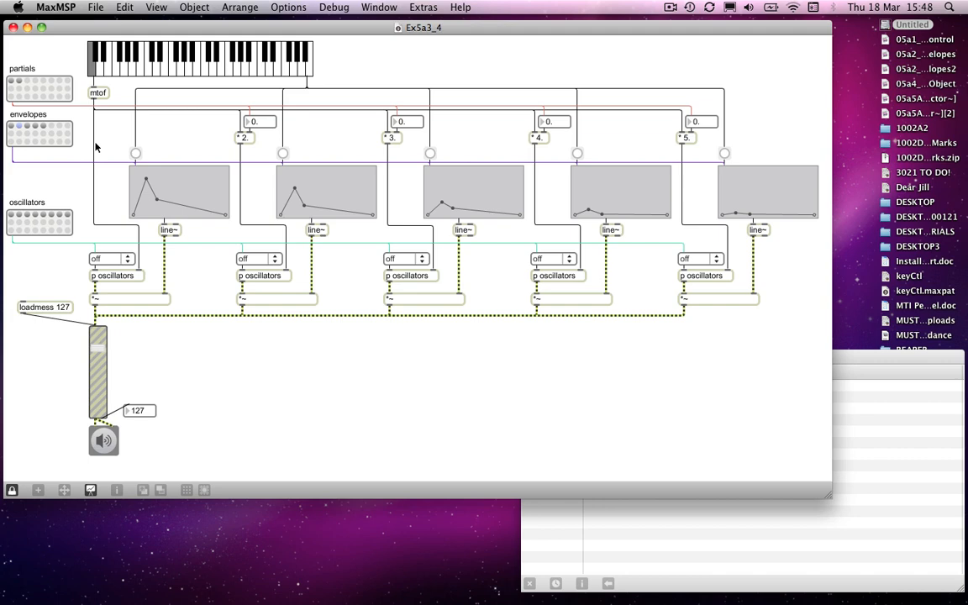
pyautogui.moveTo(210, 175)
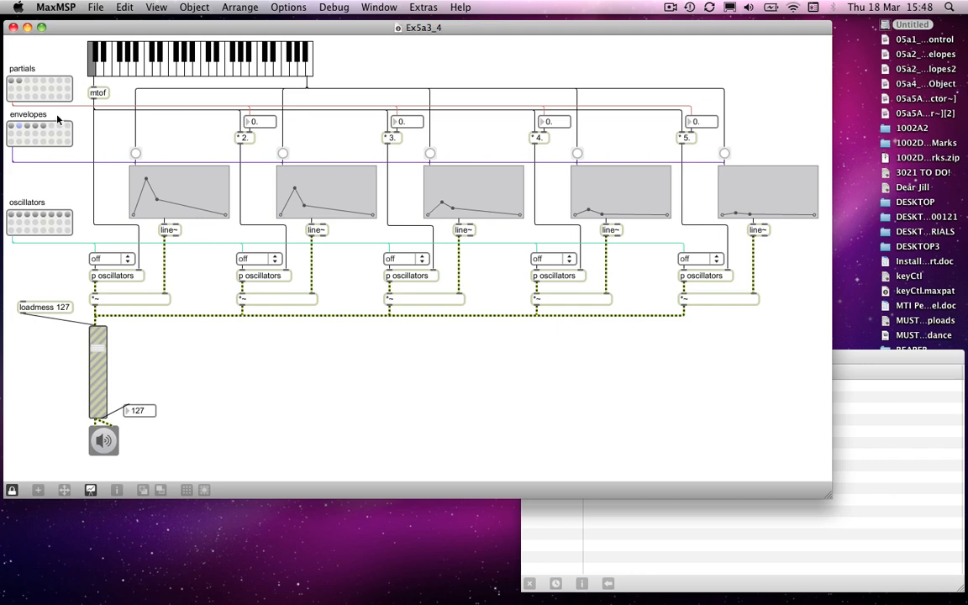
pyautogui.moveTo(99, 450)
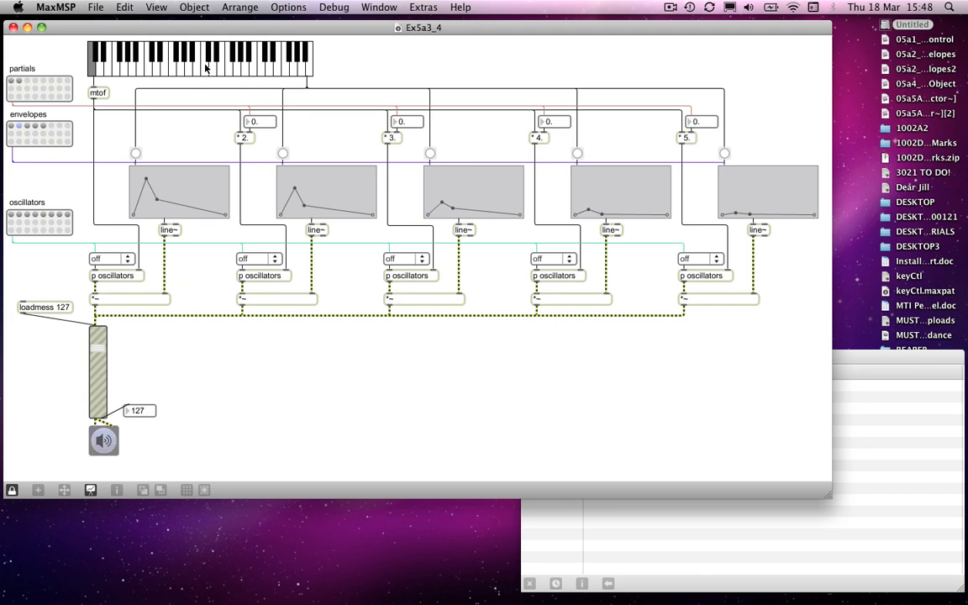
# - Set the first, second, third and fifth oscillators to sine from their waveform menus
pyautogui.click(205, 64)
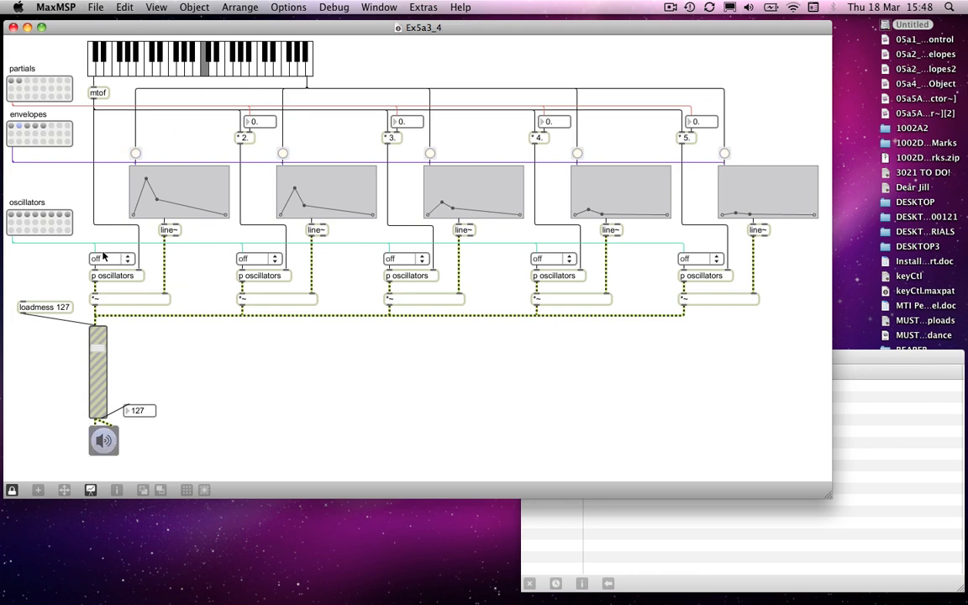
pyautogui.click(104, 258)
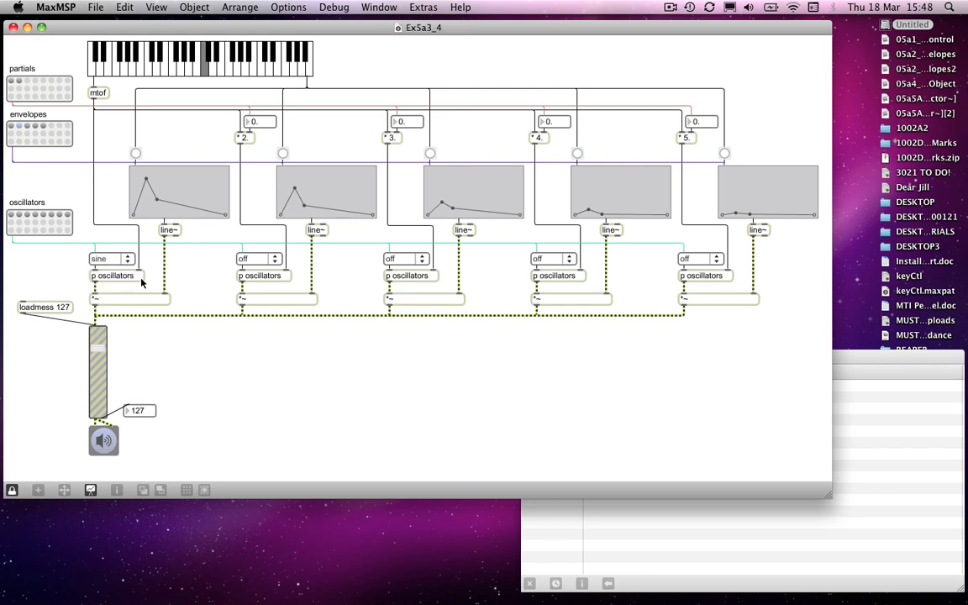
pyautogui.click(259, 259)
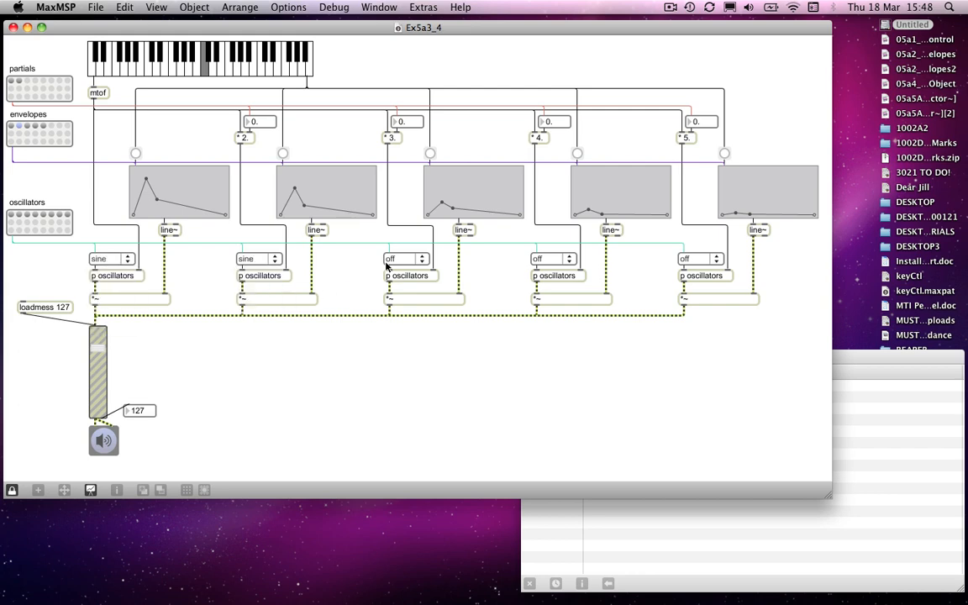
pyautogui.click(406, 259)
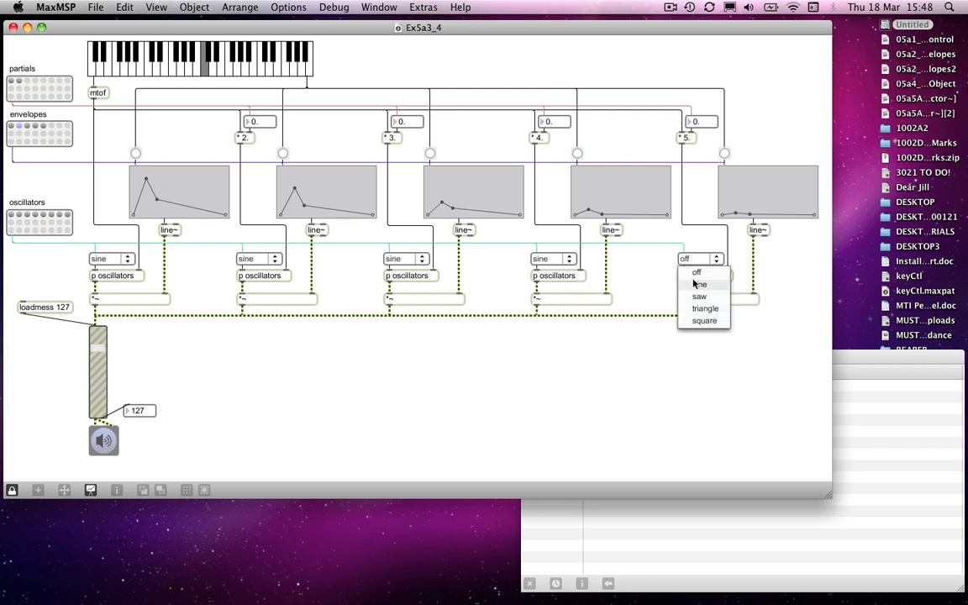
pyautogui.click(699, 282)
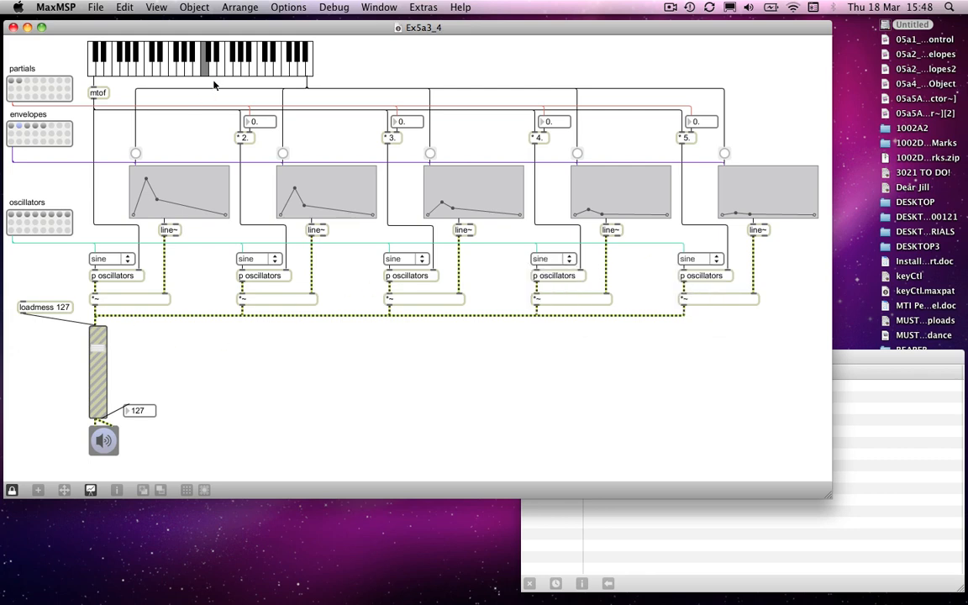
pyautogui.moveTo(177, 133)
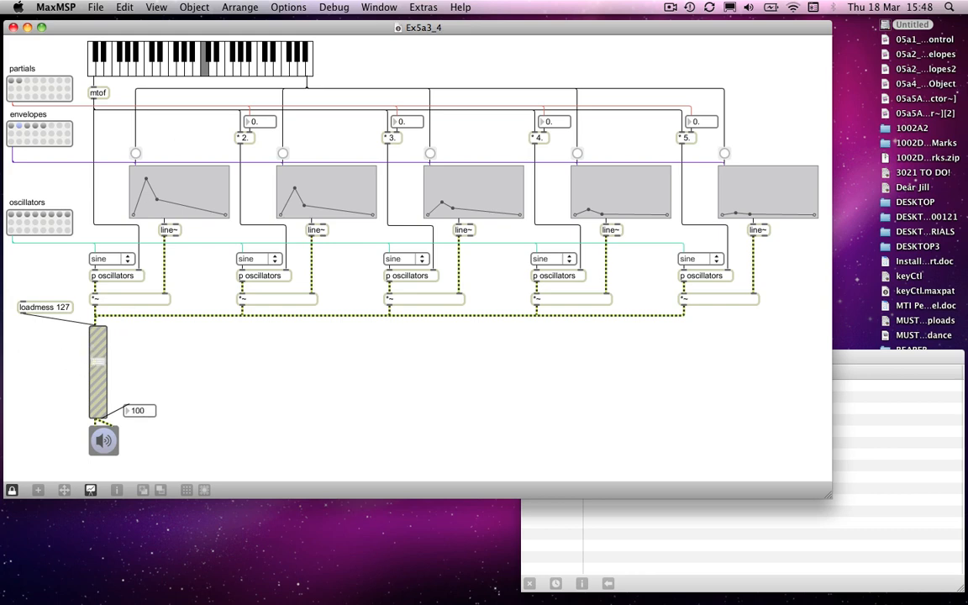
pyautogui.moveTo(205, 65)
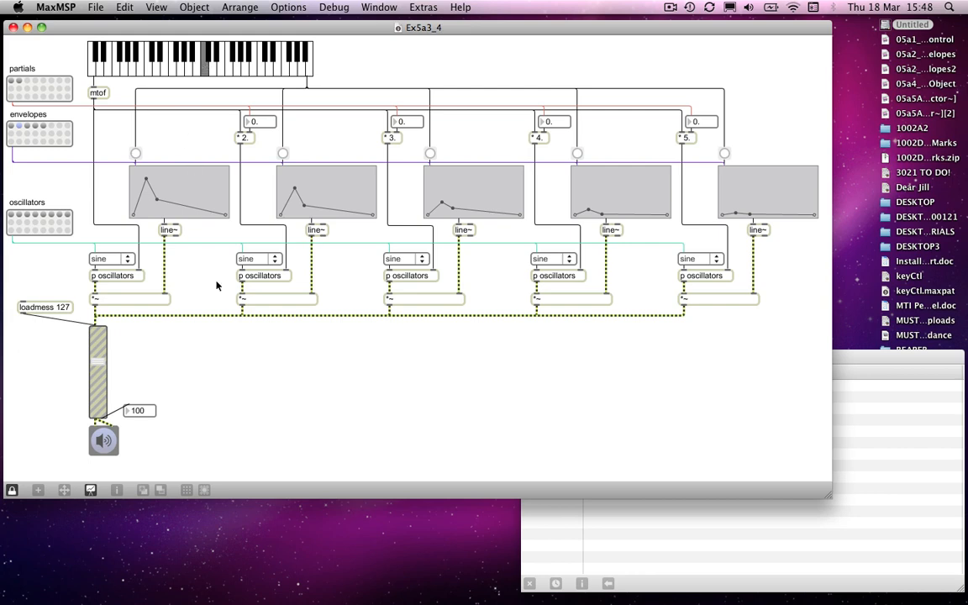
pyautogui.moveTo(256, 271)
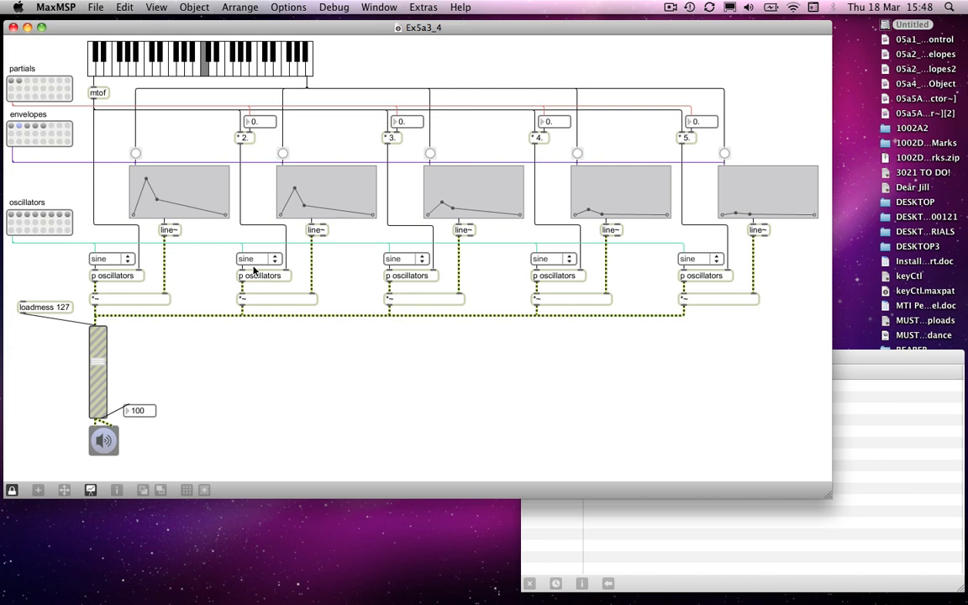
# - Change oscillators two to five to saw, triangle, square and saw
pyautogui.click(259, 258)
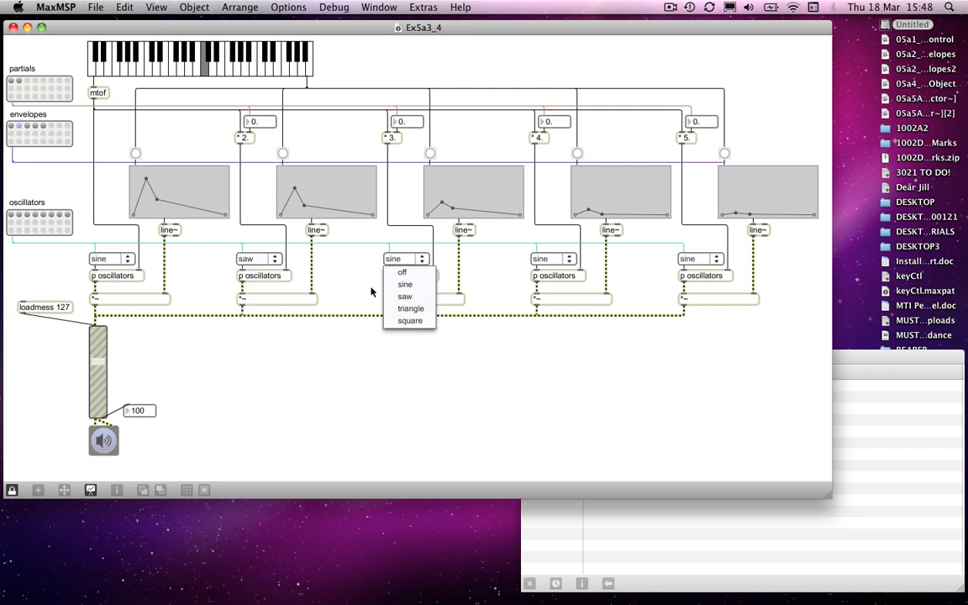
pyautogui.moveTo(433, 164)
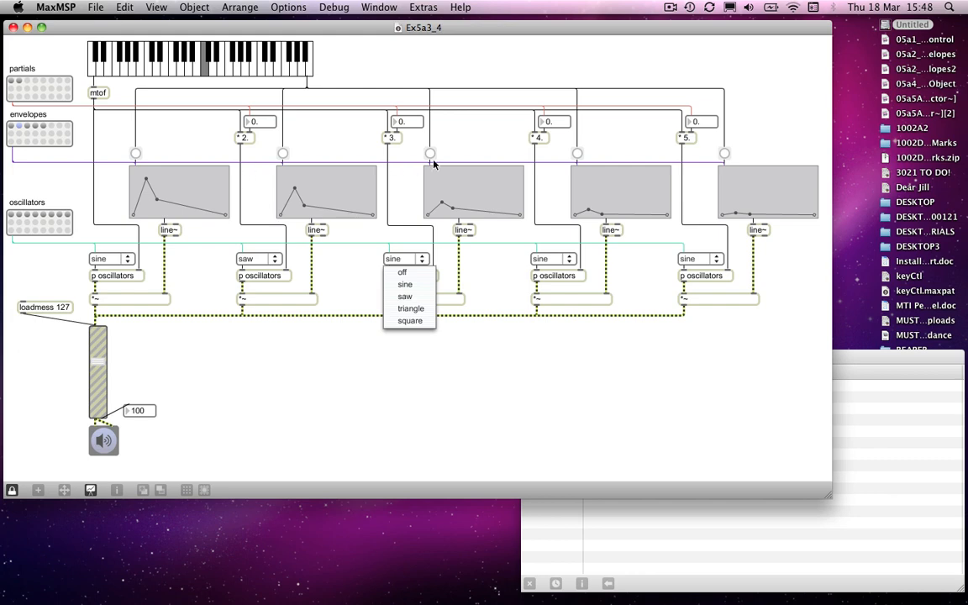
pyautogui.click(410, 309)
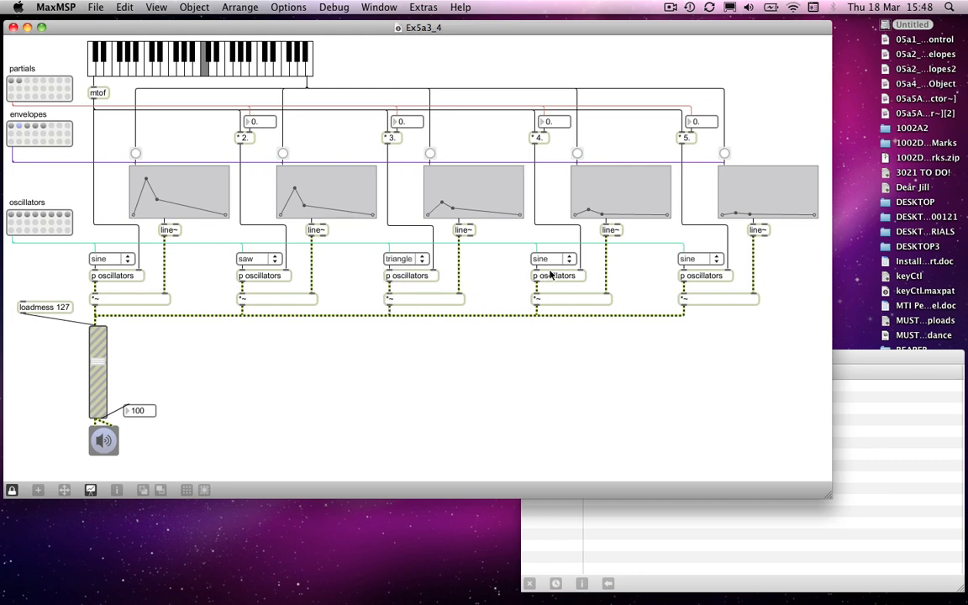
pyautogui.click(552, 259)
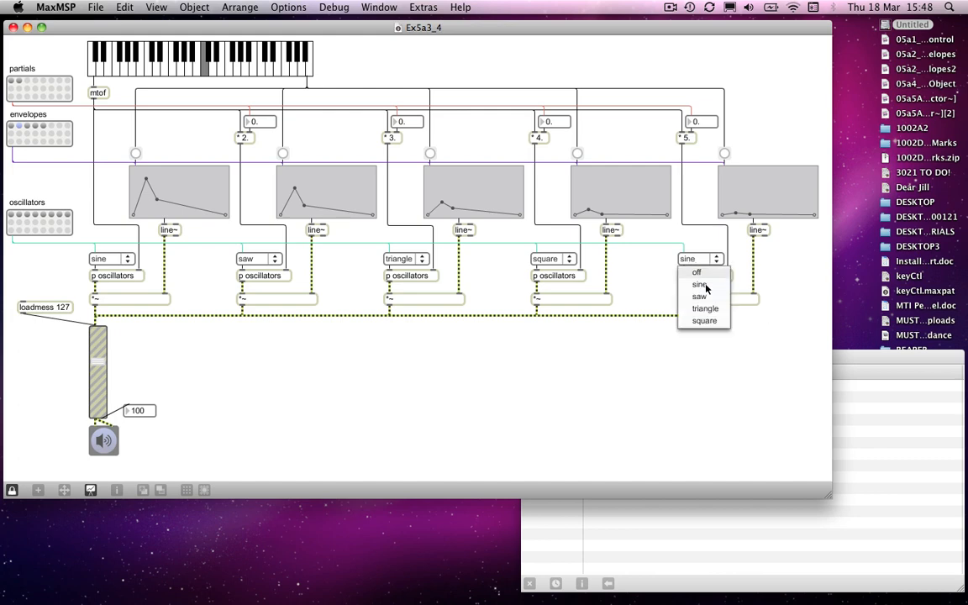
pyautogui.click(698, 284)
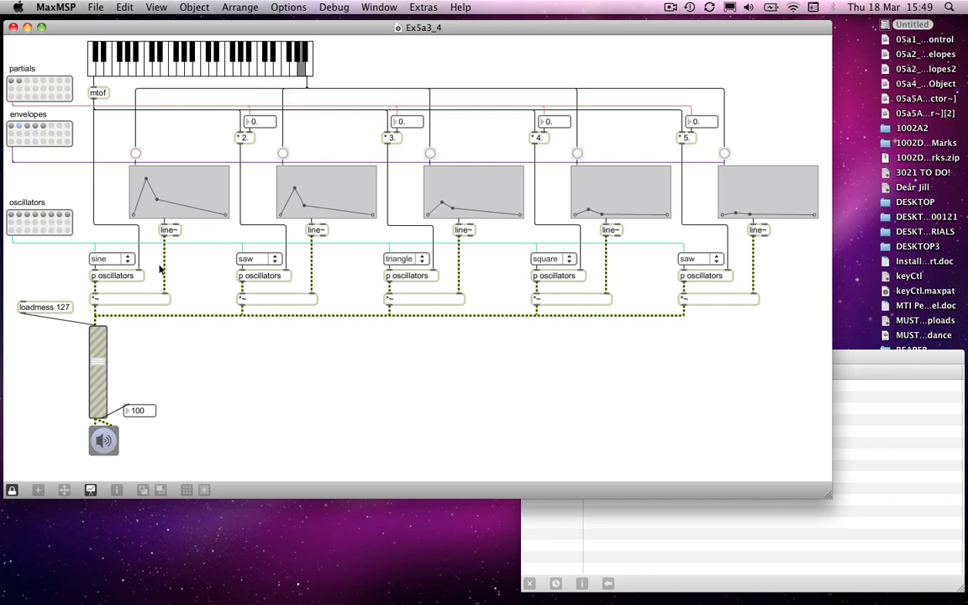
pyautogui.moveTo(691, 259)
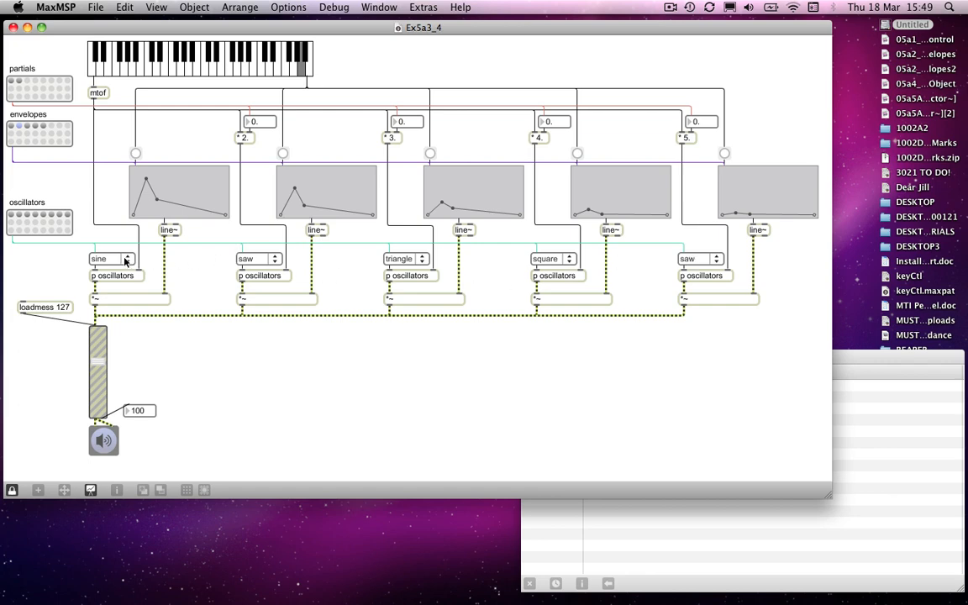
pyautogui.moveTo(76, 226)
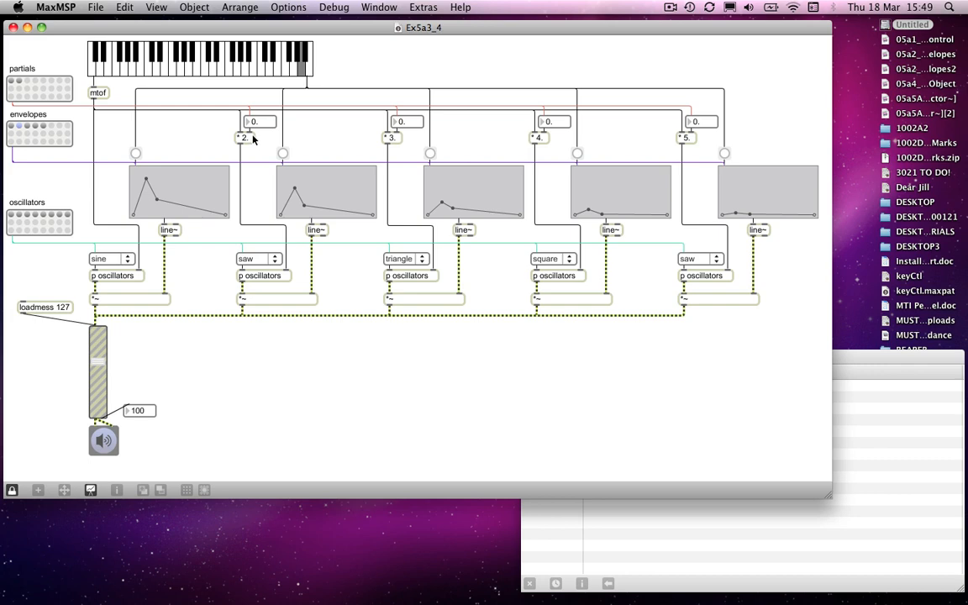
pyautogui.moveTo(261, 124)
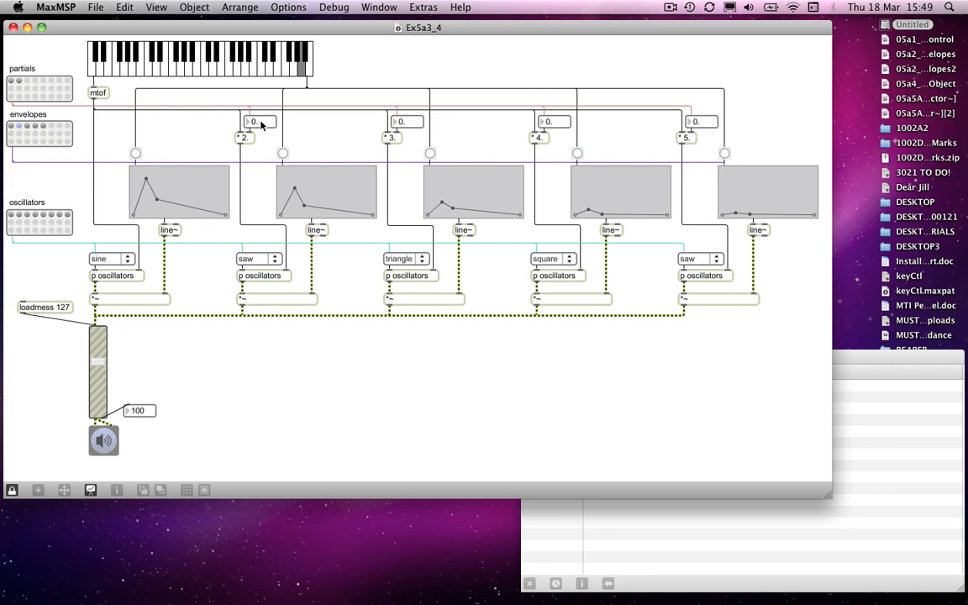
pyautogui.moveTo(591, 125)
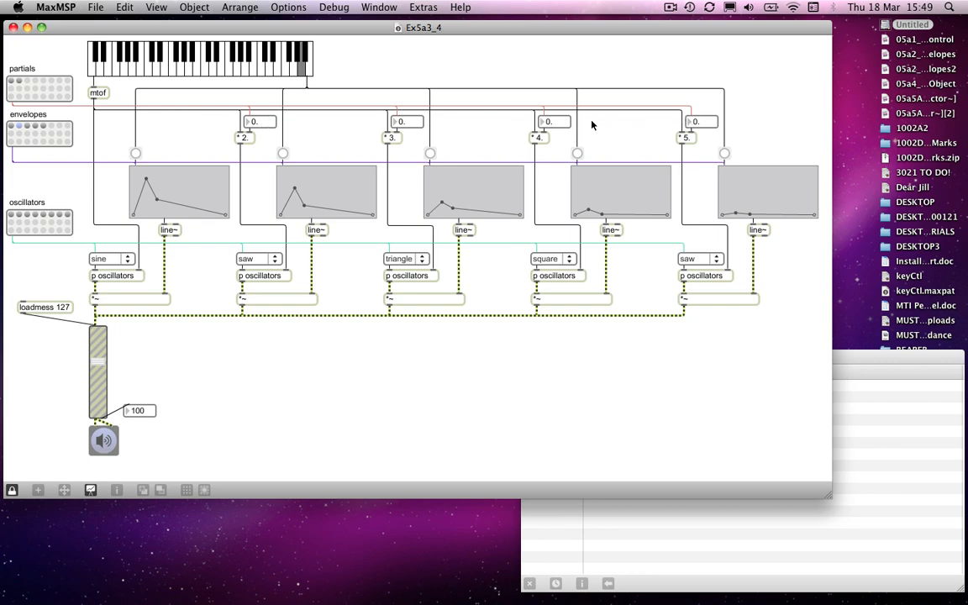
pyautogui.moveTo(71, 108)
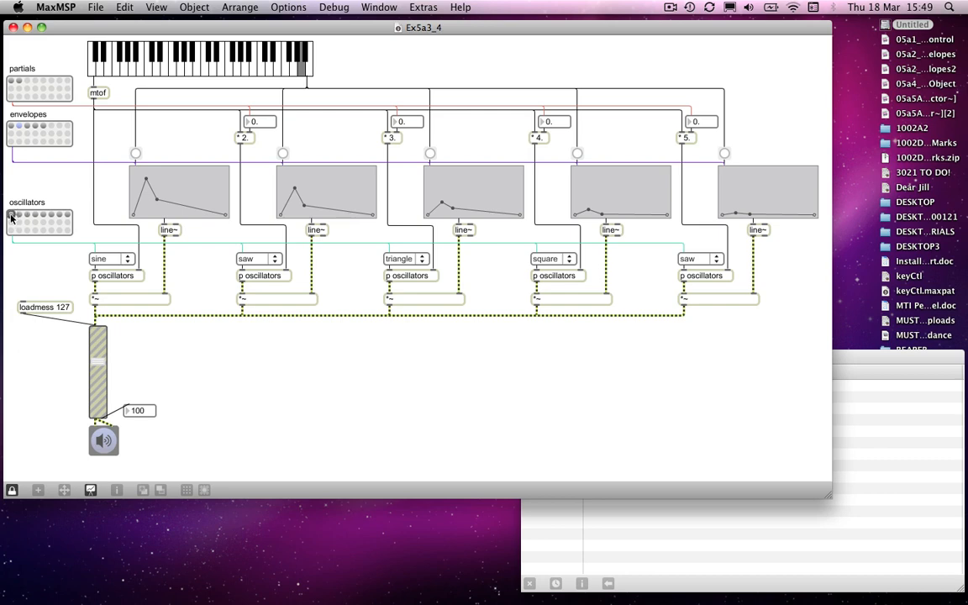
pyautogui.click(17, 217)
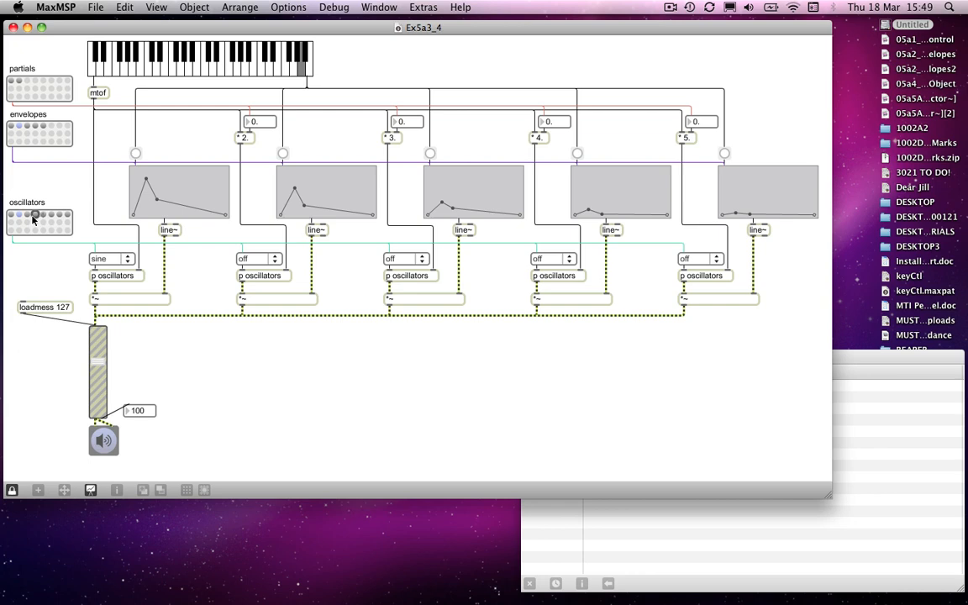
# - Recall the oscillators preset slot giving saw, triangle, square, saw and sine waveforms
pyautogui.click(53, 215)
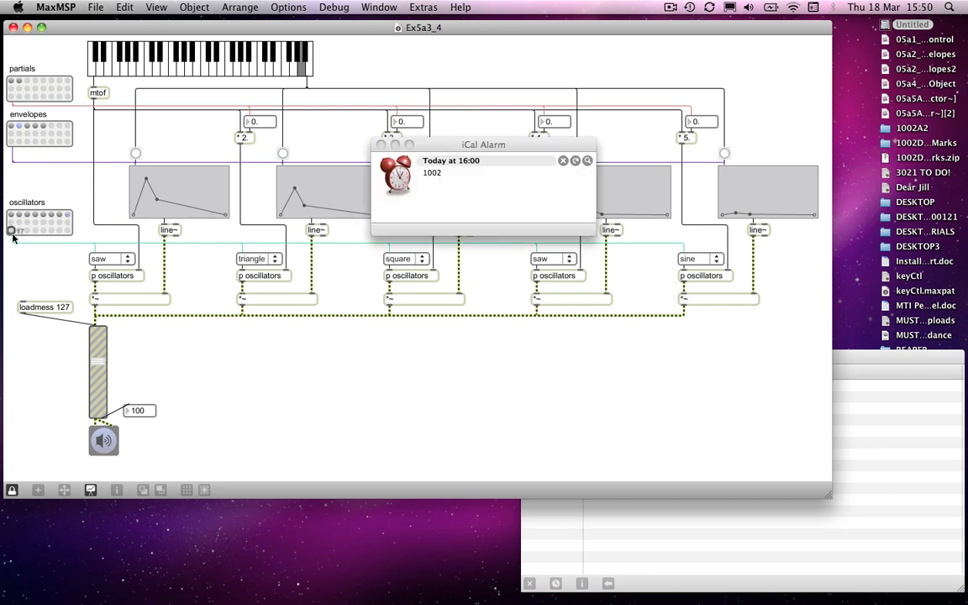
pyautogui.click(562, 162)
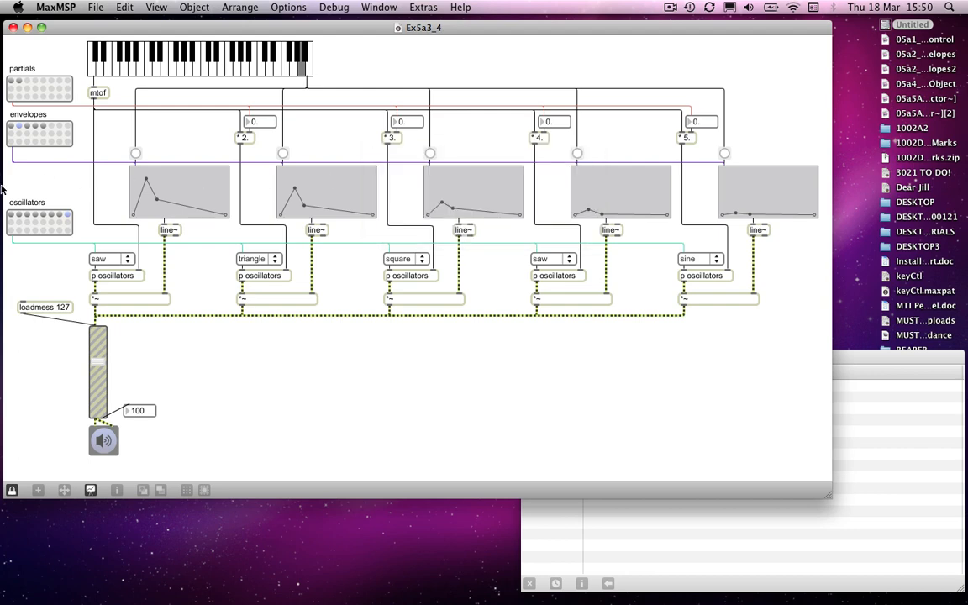
pyautogui.moveTo(115, 262)
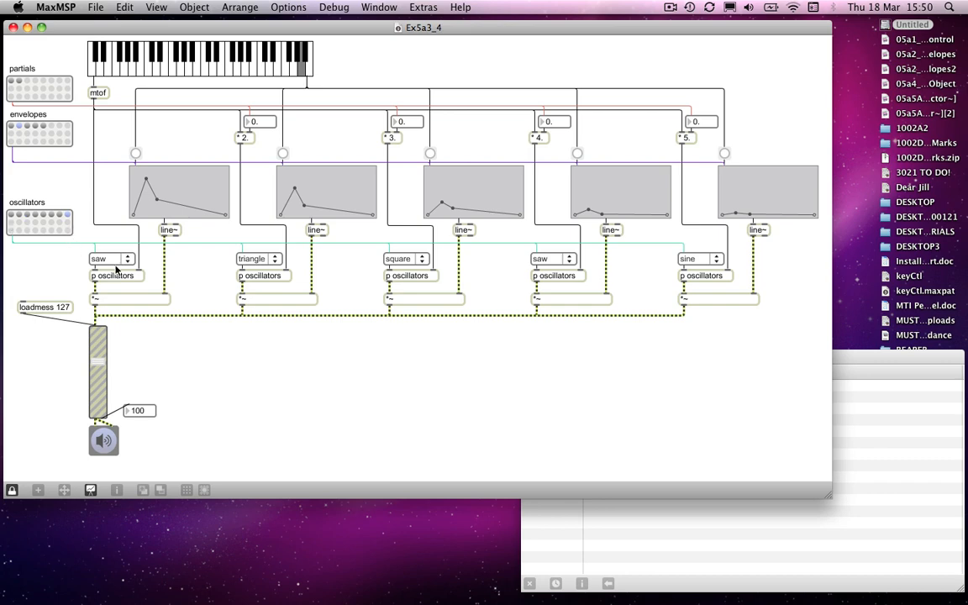
pyautogui.moveTo(74, 233)
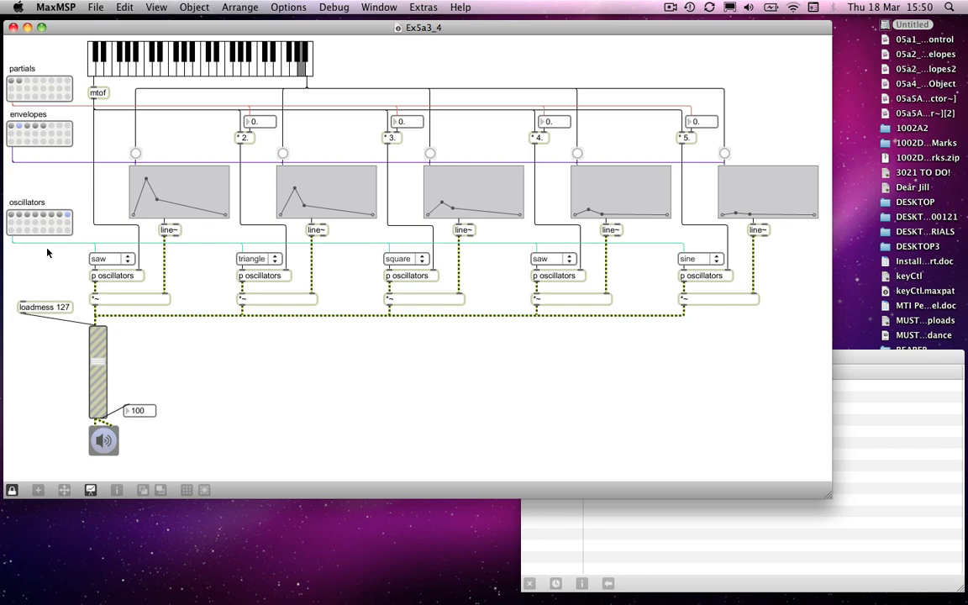
pyautogui.moveTo(68, 259)
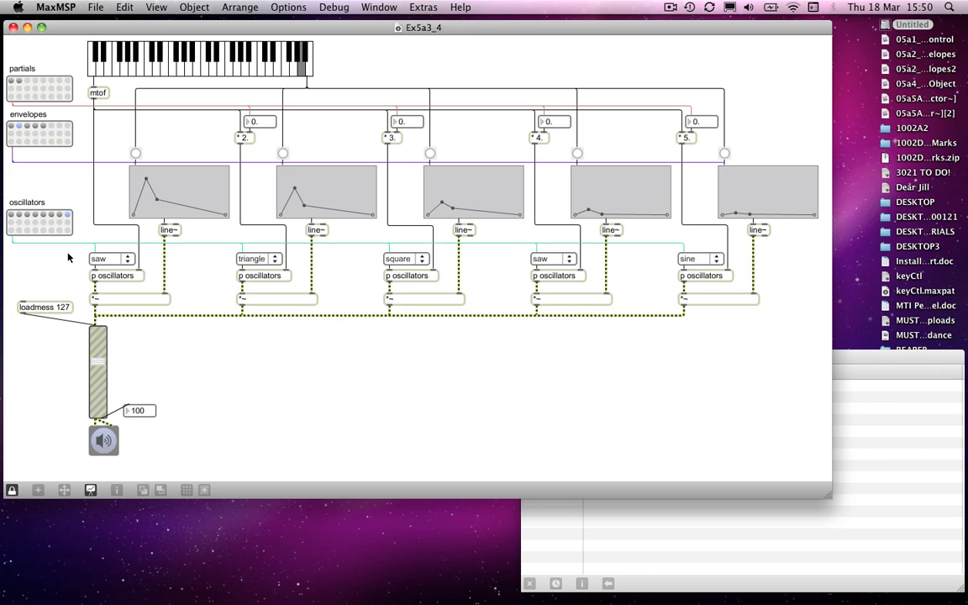
# - Set the oscillators to triangle, sine, saw, square and triangle waveforms
pyautogui.click(109, 259)
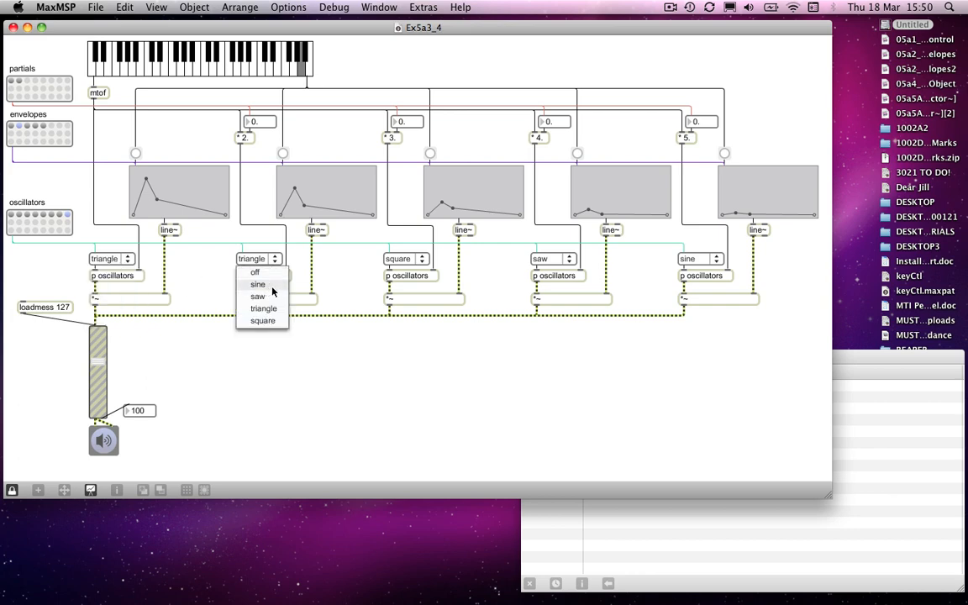
pyautogui.click(259, 284)
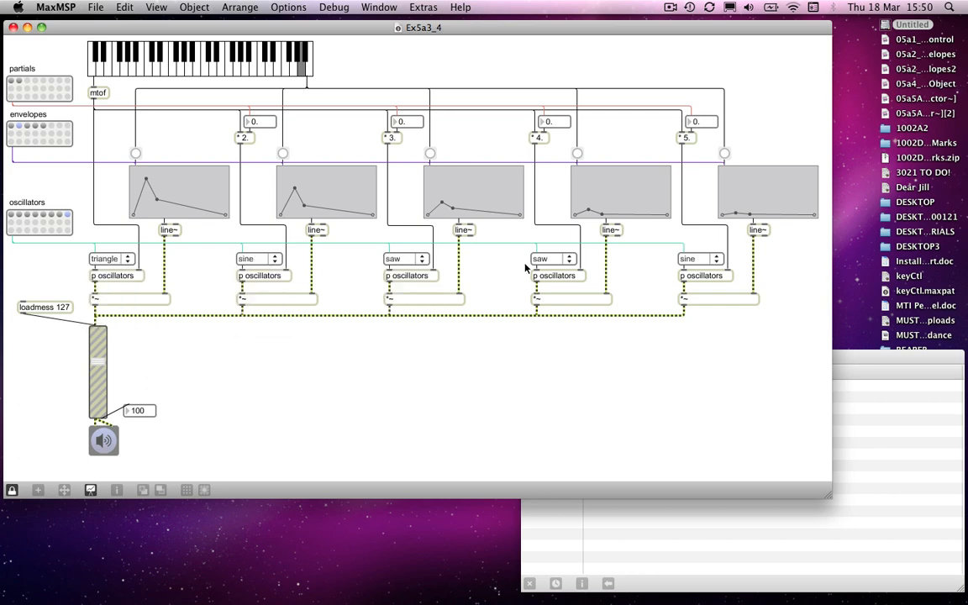
pyautogui.click(551, 259)
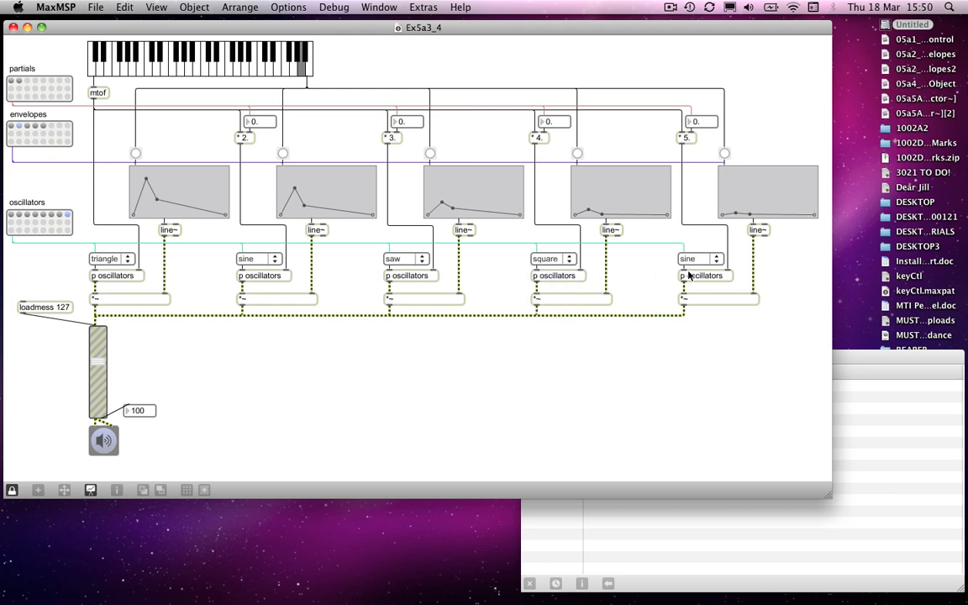
pyautogui.click(699, 259)
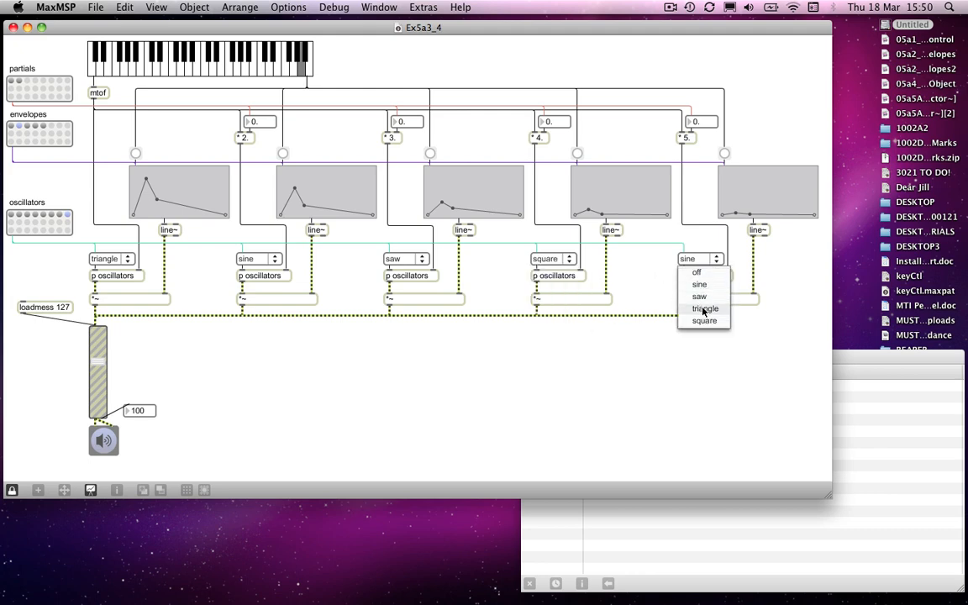
pyautogui.click(704, 309)
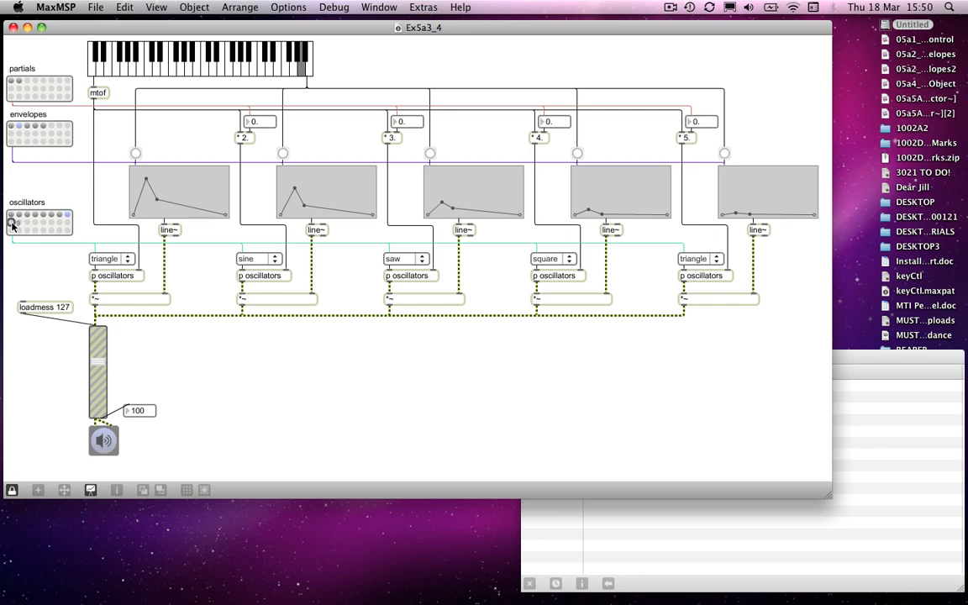
pyautogui.moveTo(71, 242)
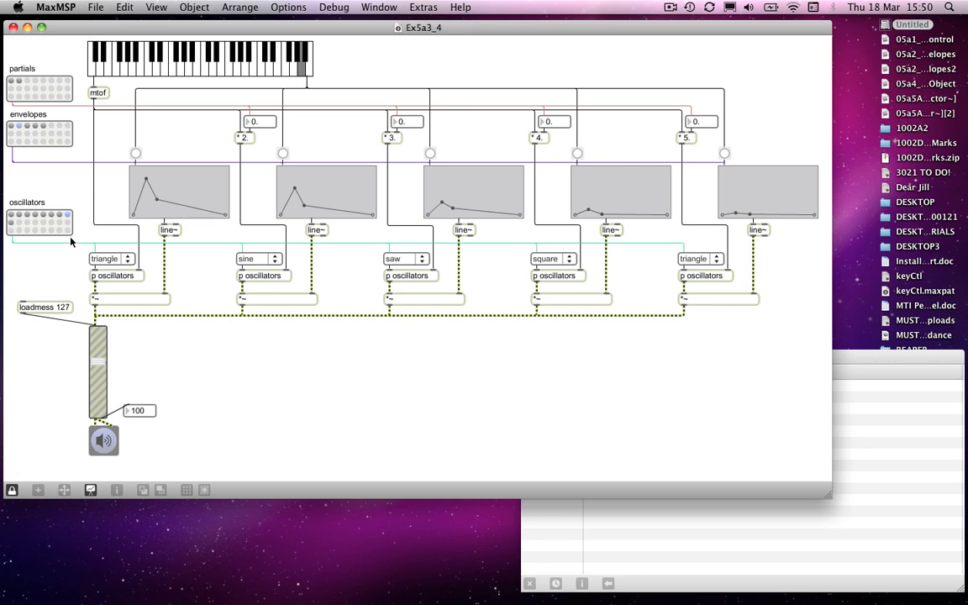
# - Store the current waveforms into a slot of the oscillators preset object
pyautogui.click(67, 215)
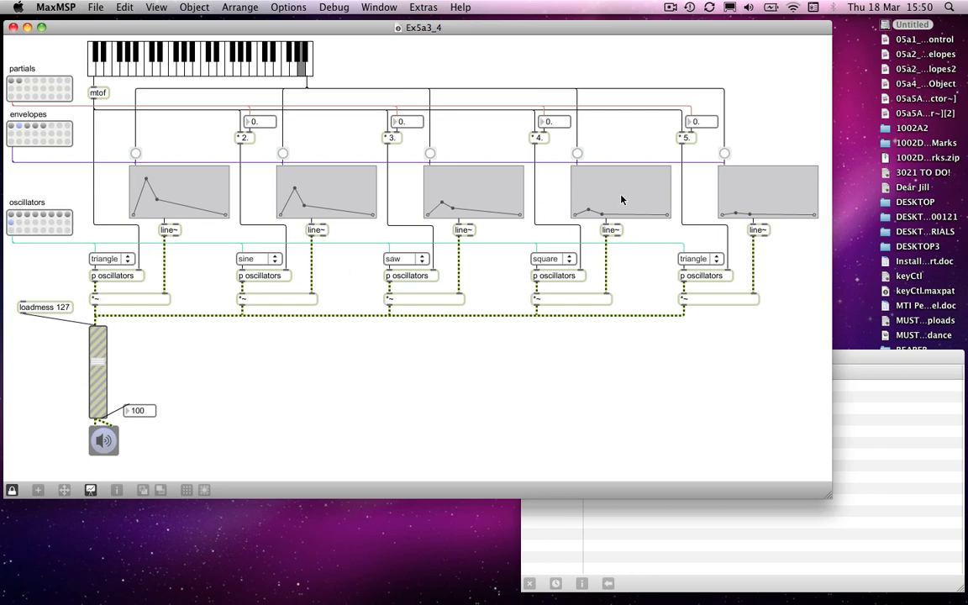
pyautogui.moveTo(389, 184)
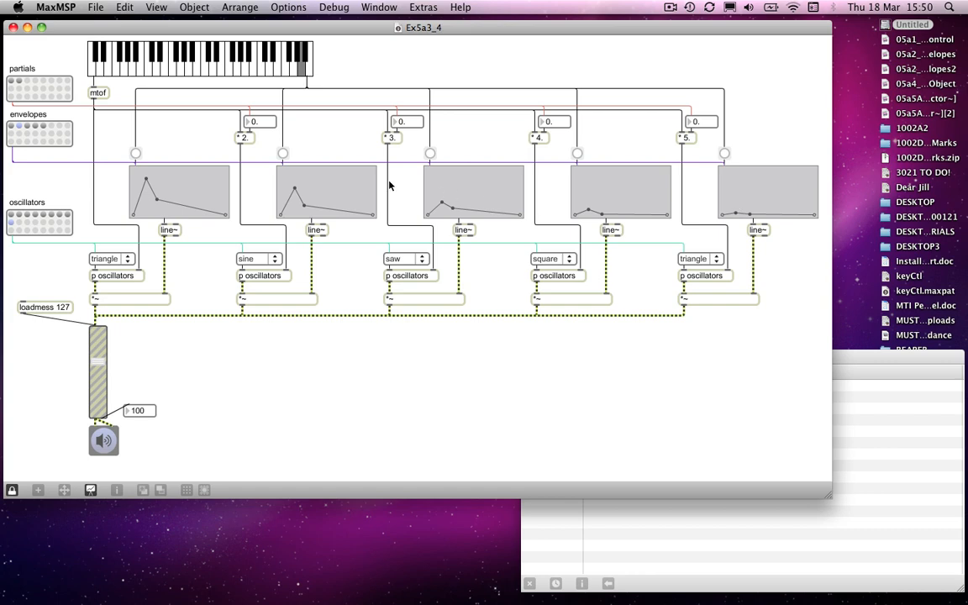
# - Reshape the second partial's function envelope into a zigzag breakpoint shape
pyautogui.click(670, 7)
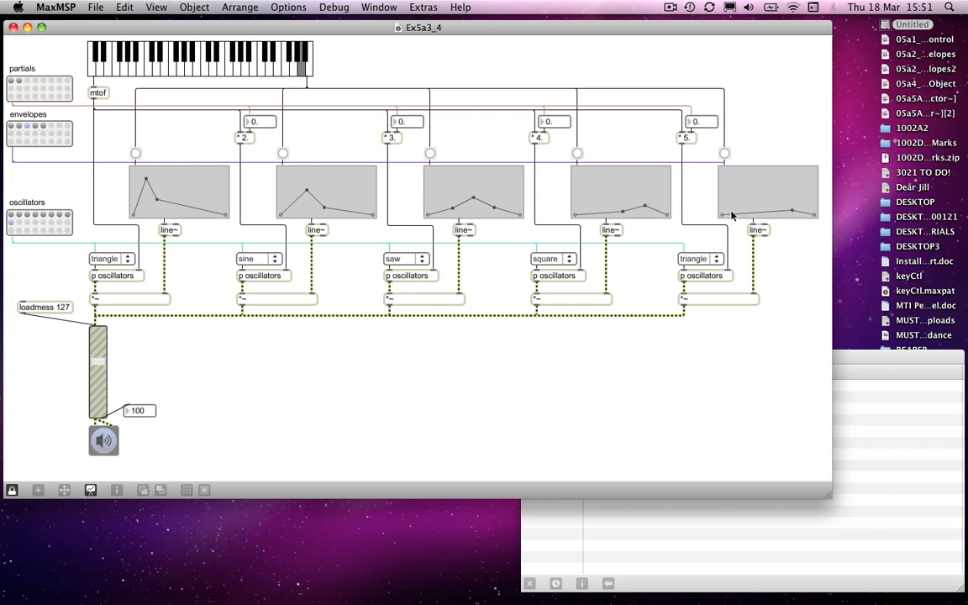
pyautogui.moveTo(164, 215)
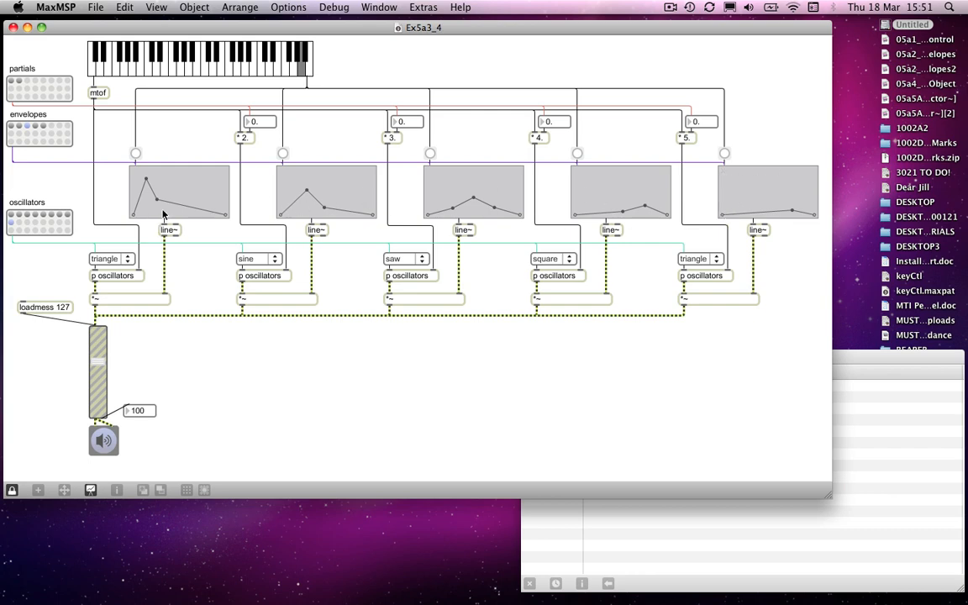
pyautogui.moveTo(630, 205)
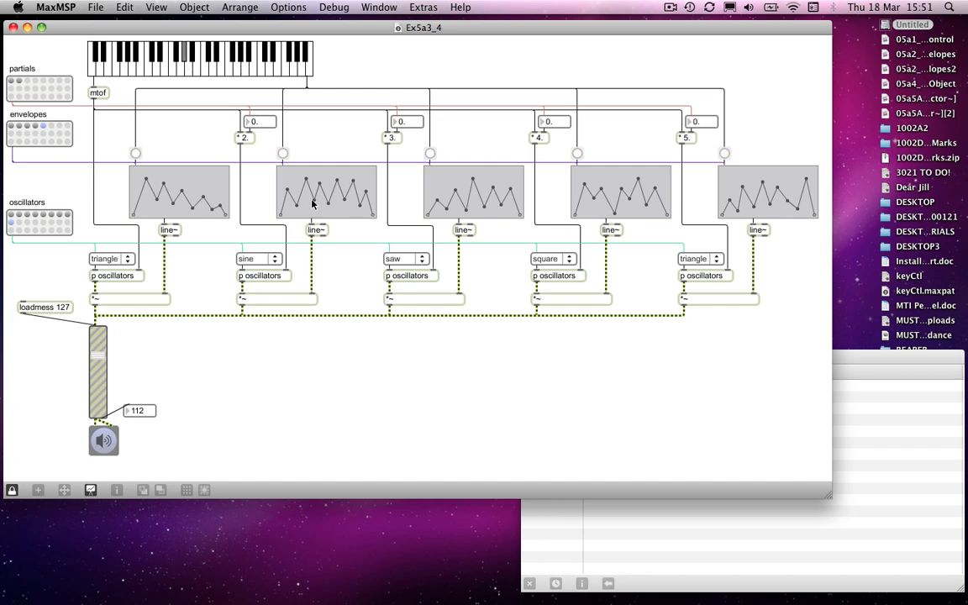
pyautogui.moveTo(562, 212)
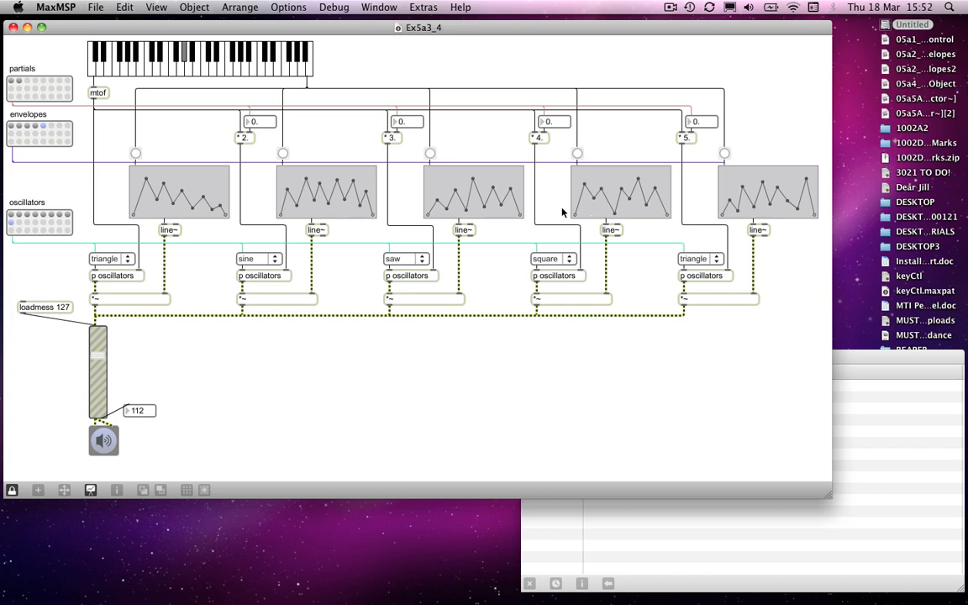
pyautogui.moveTo(258, 125)
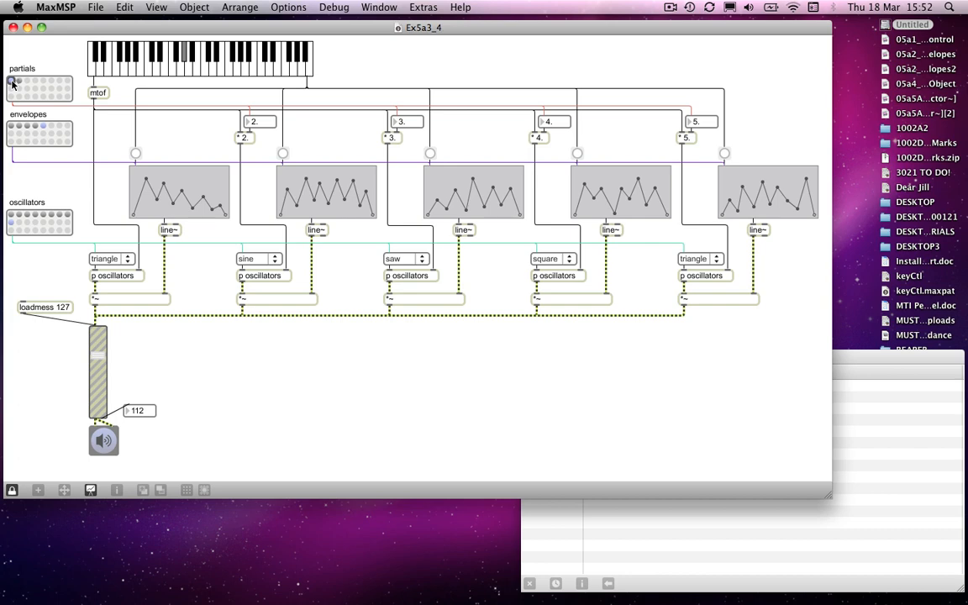
# - Recall an inharmonic partials preset, then begin setting the ratio boxes to 1.01, 0.99, 1.02, 0.98
pyautogui.click(18, 80)
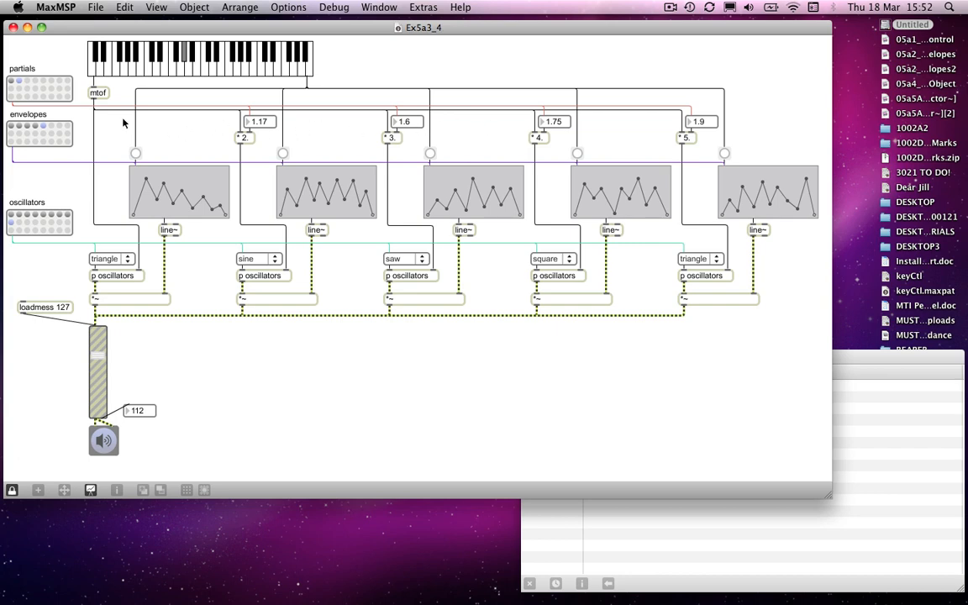
pyautogui.moveTo(94, 153)
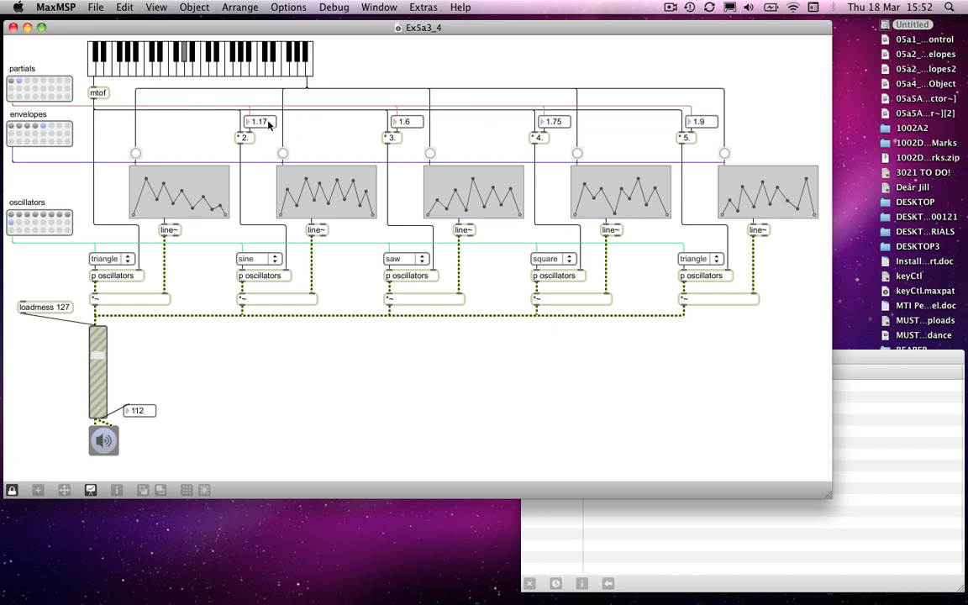
pyautogui.moveTo(554, 131)
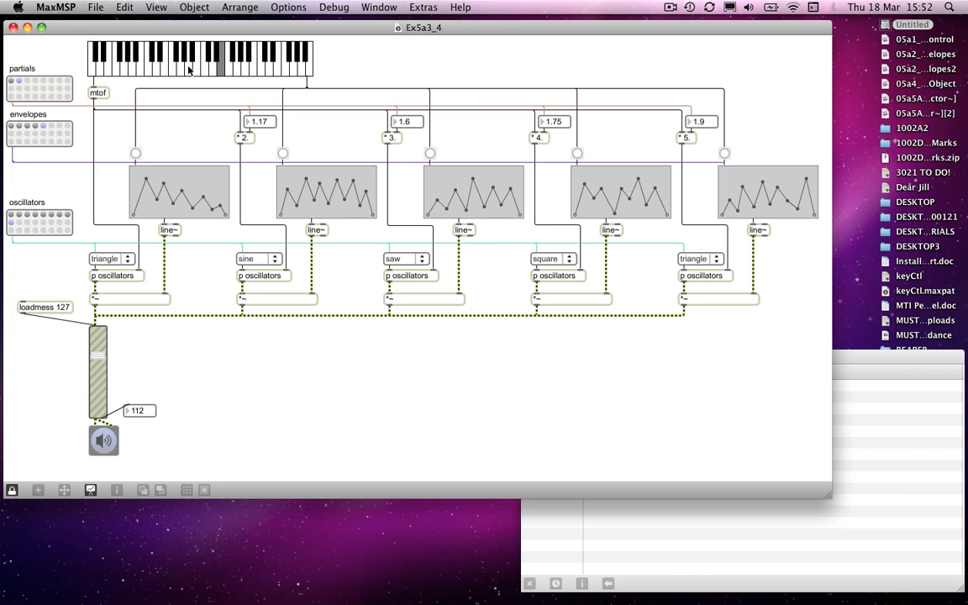
pyautogui.moveTo(292, 64)
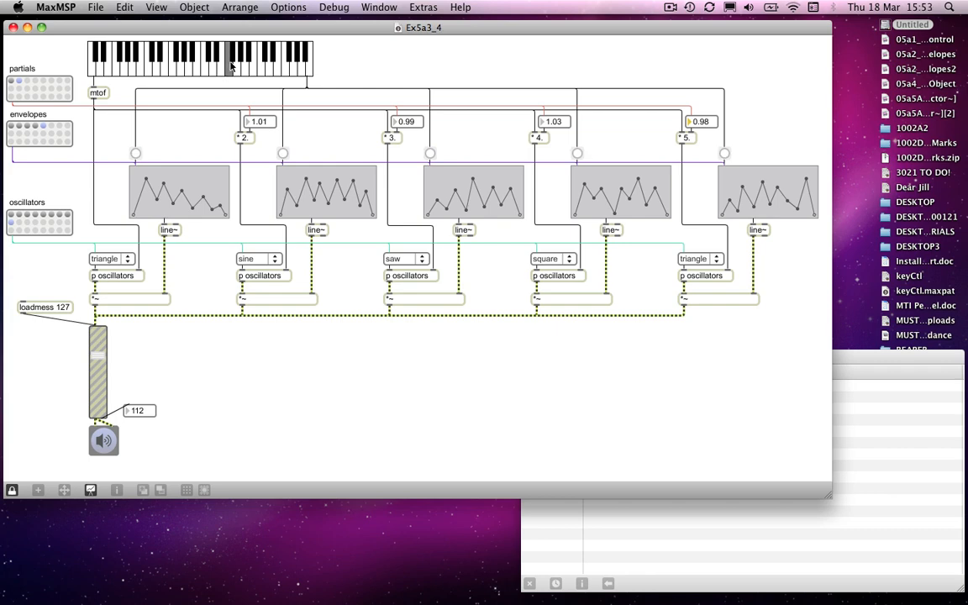
pyautogui.click(220, 65)
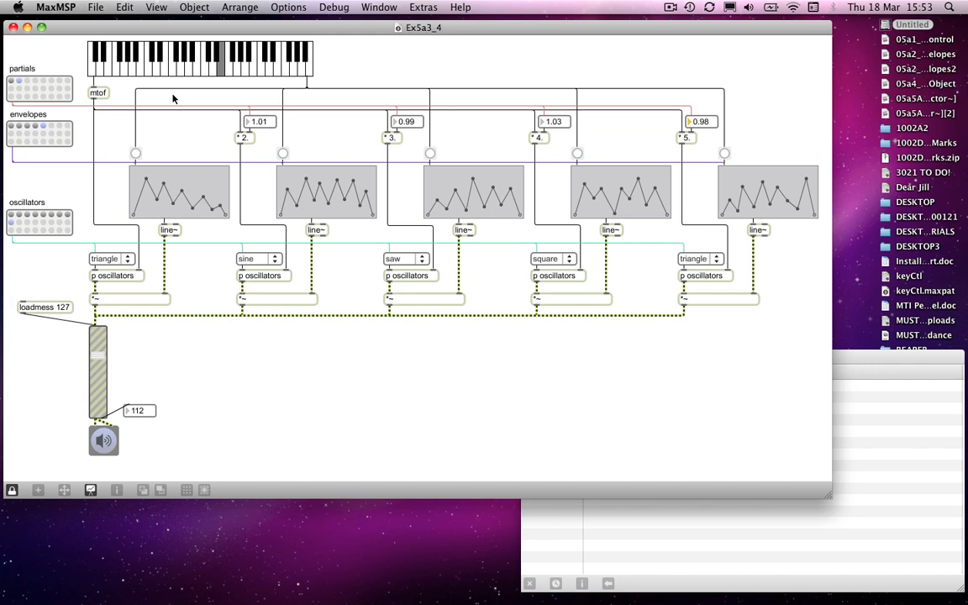
pyautogui.moveTo(185, 264)
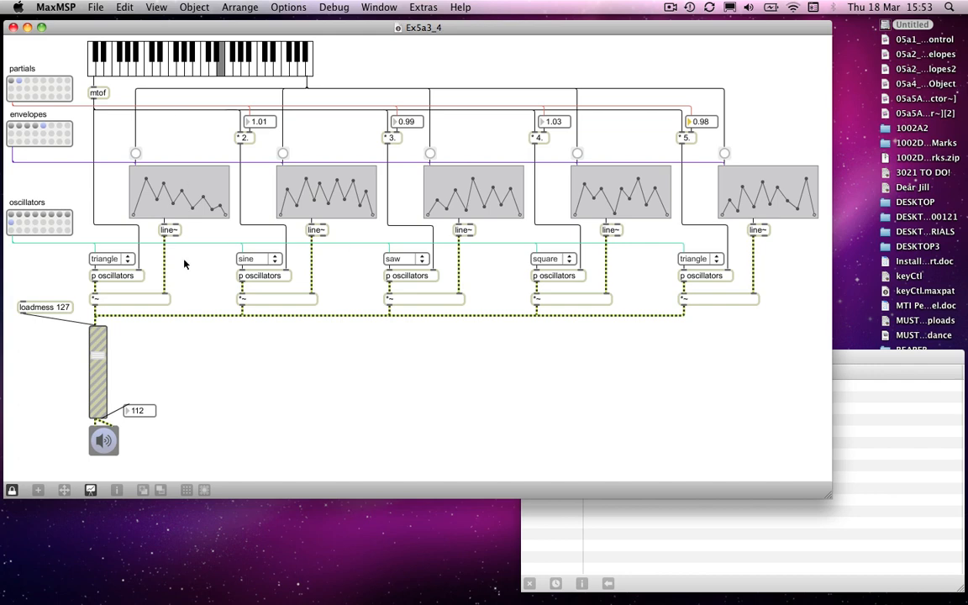
pyautogui.moveTo(185, 238)
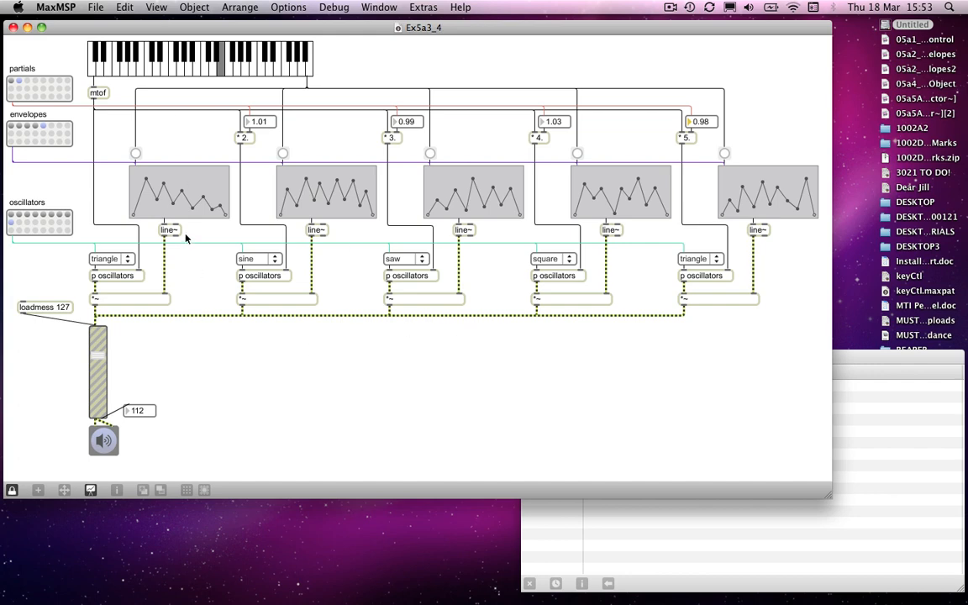
pyautogui.moveTo(183, 250)
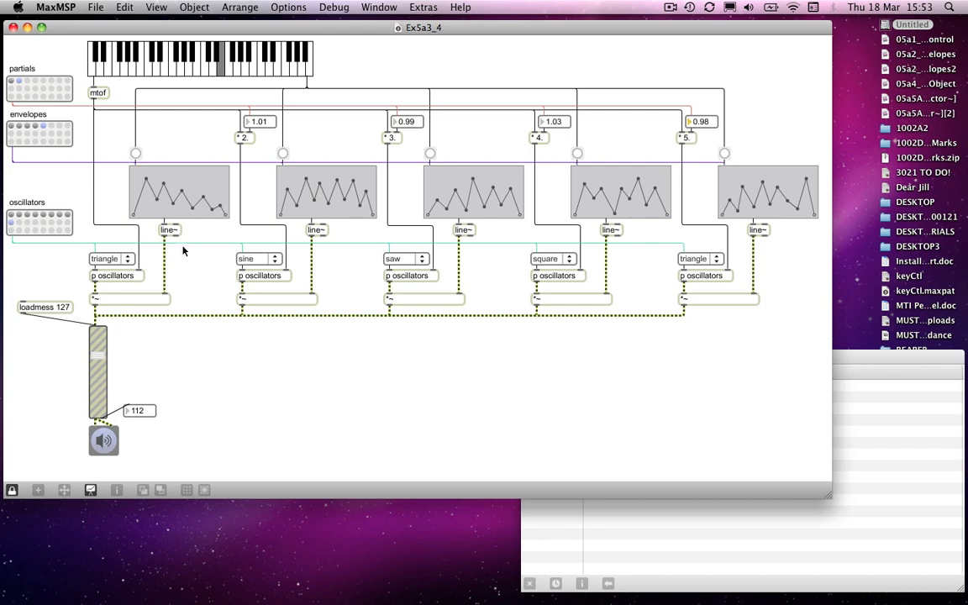
pyautogui.moveTo(329, 145)
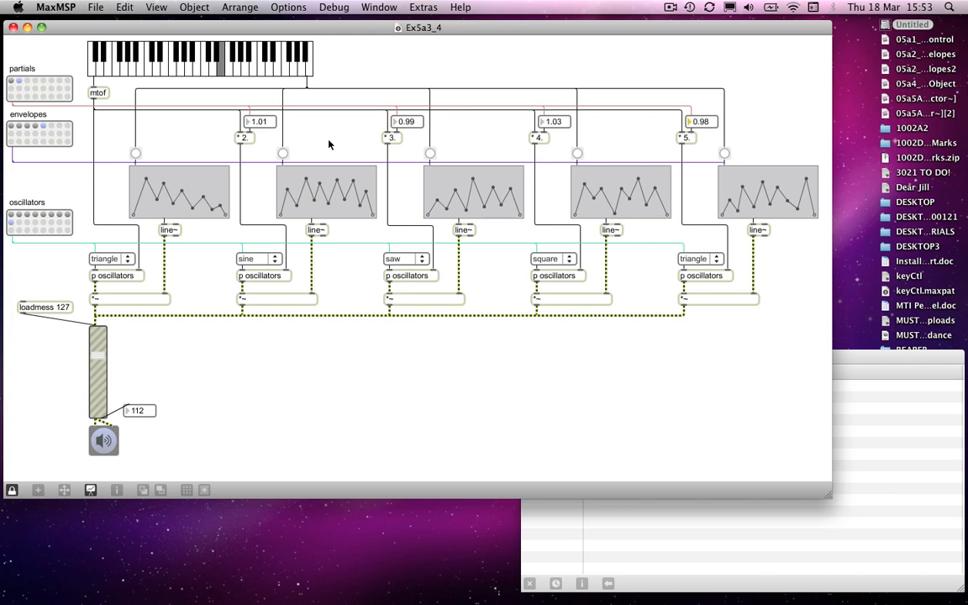
pyautogui.moveTo(507, 198)
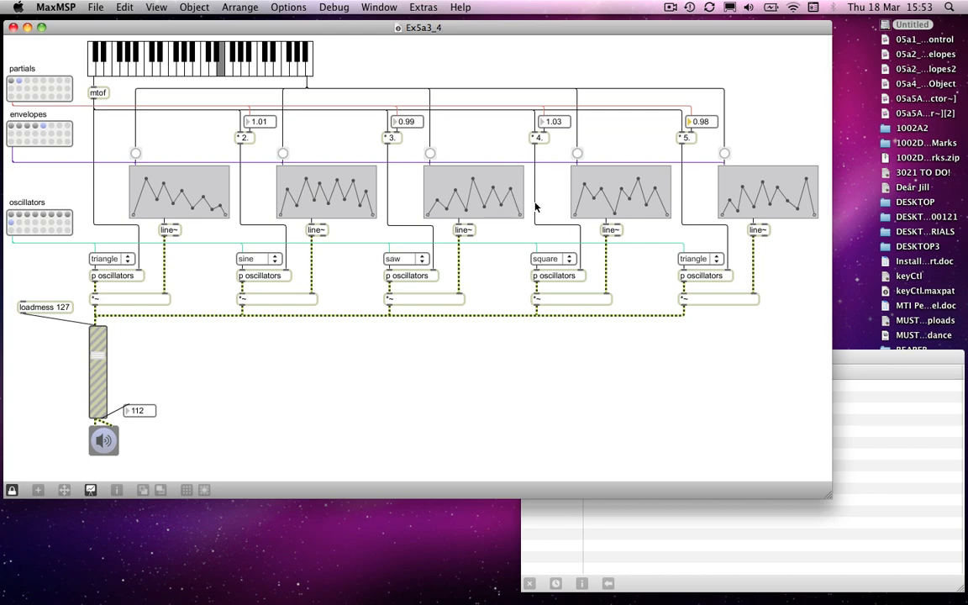
pyautogui.moveTo(528, 202)
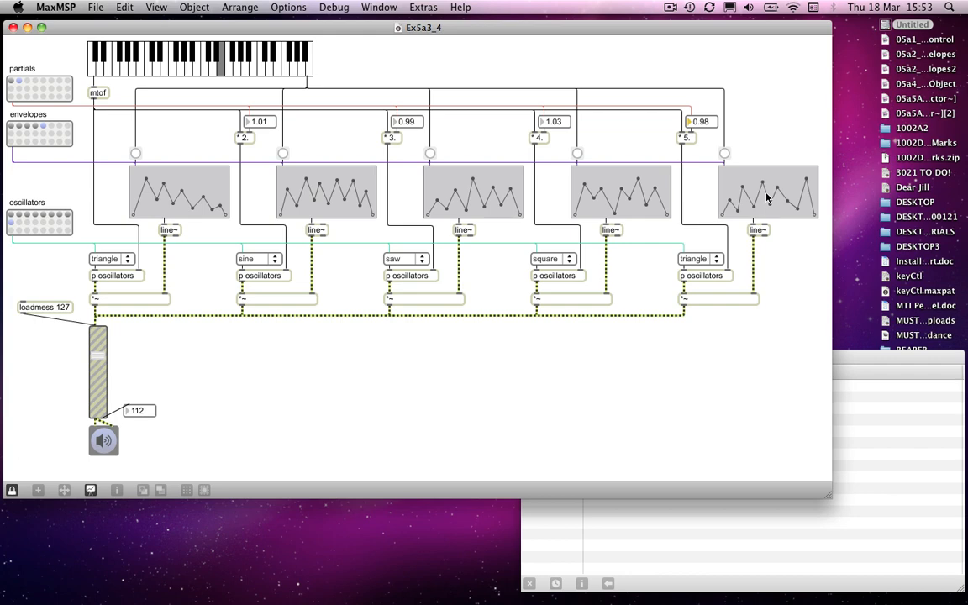
pyautogui.moveTo(640, 239)
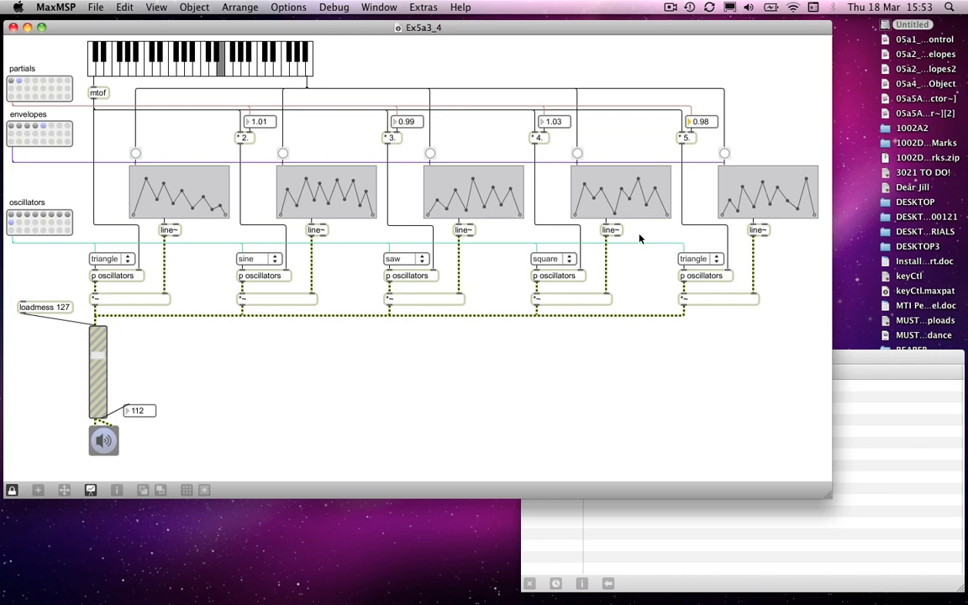
pyautogui.moveTo(403, 393)
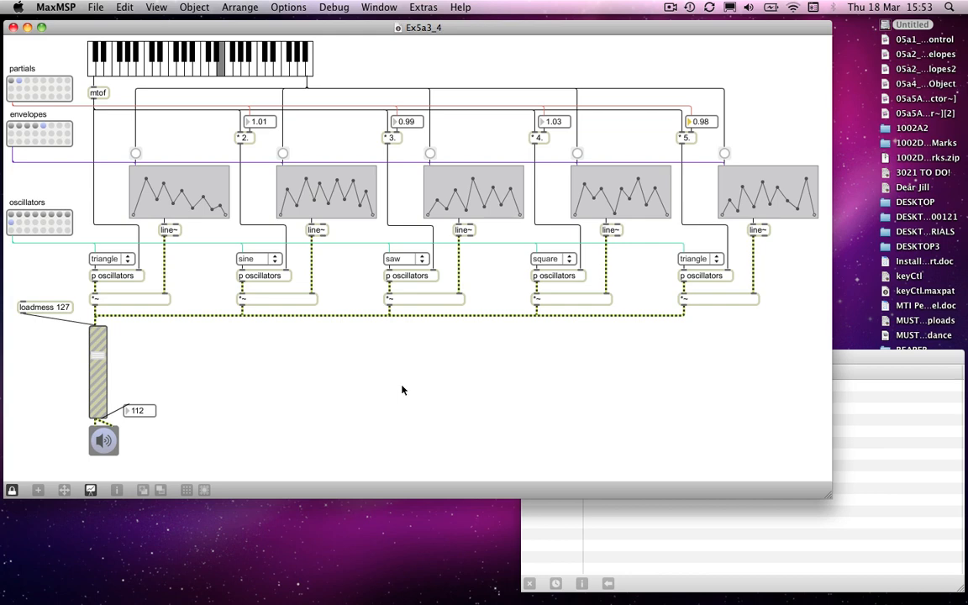
pyautogui.moveTo(541, 239)
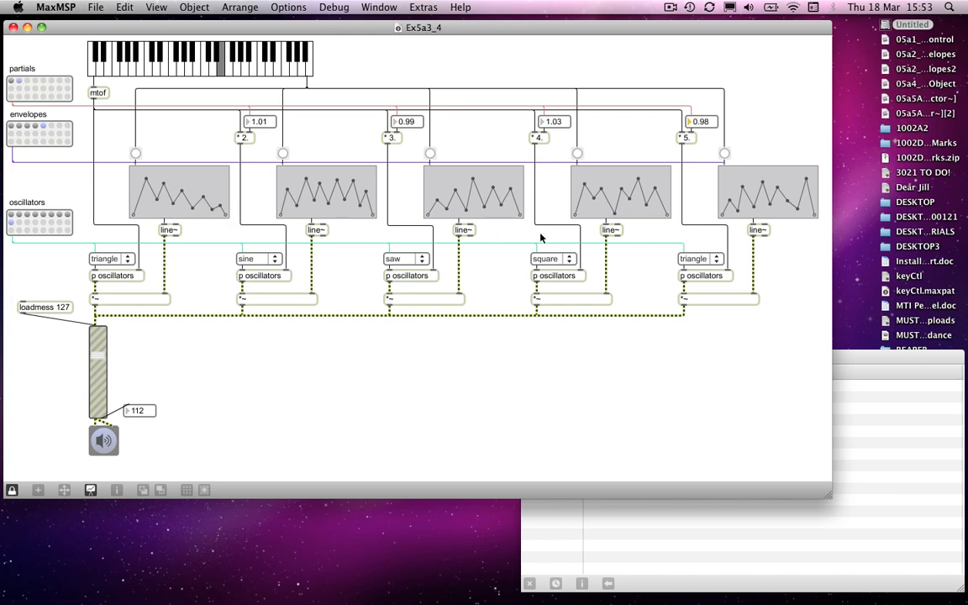